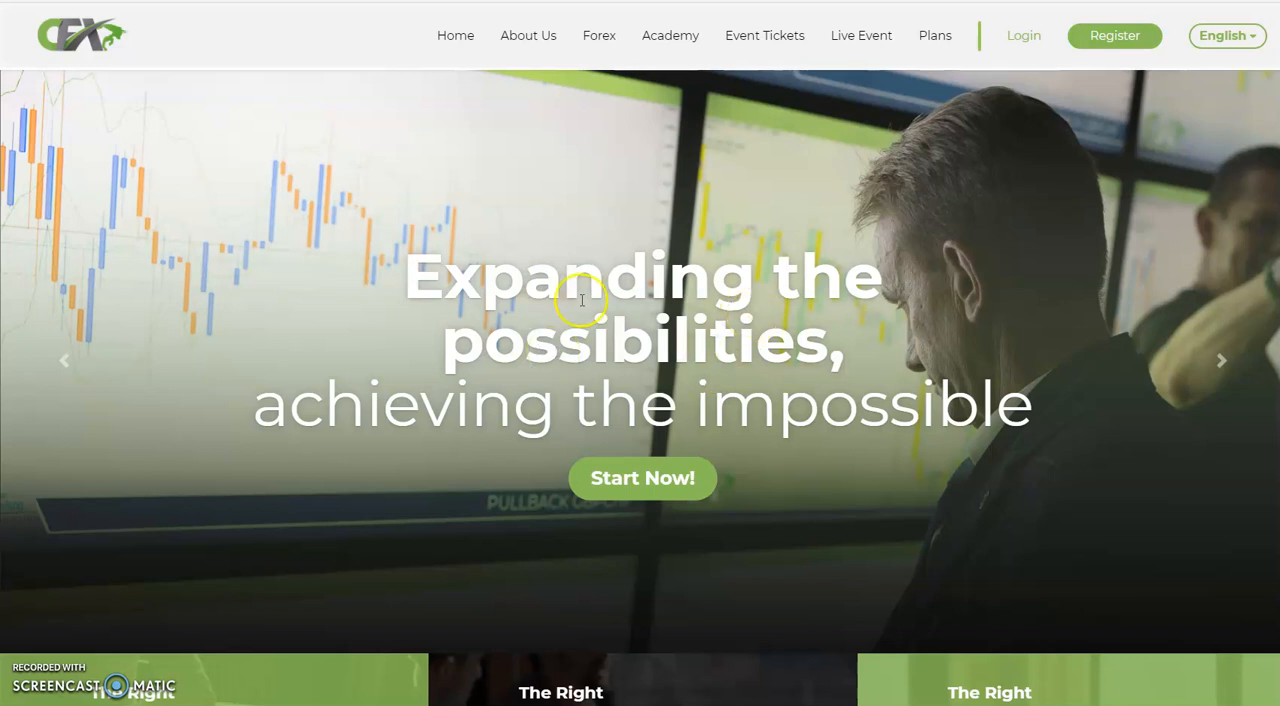
mouse_move(772, 340)
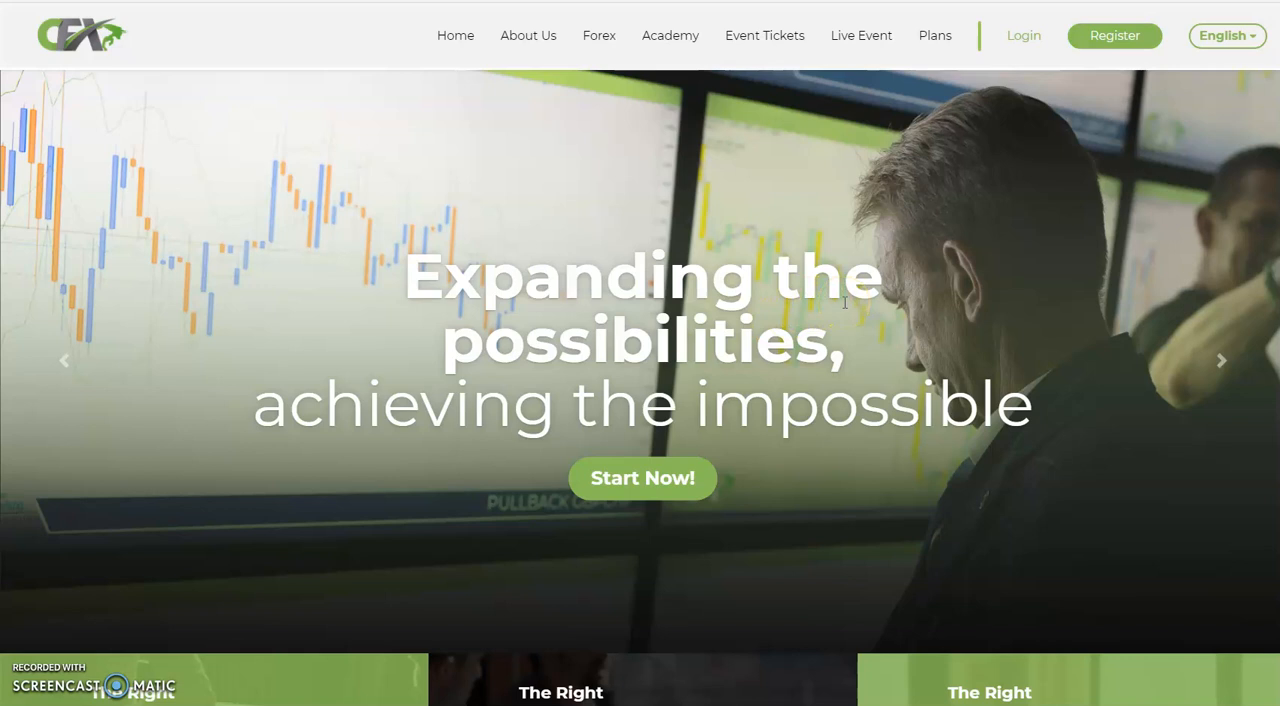
mouse_move(930, 184)
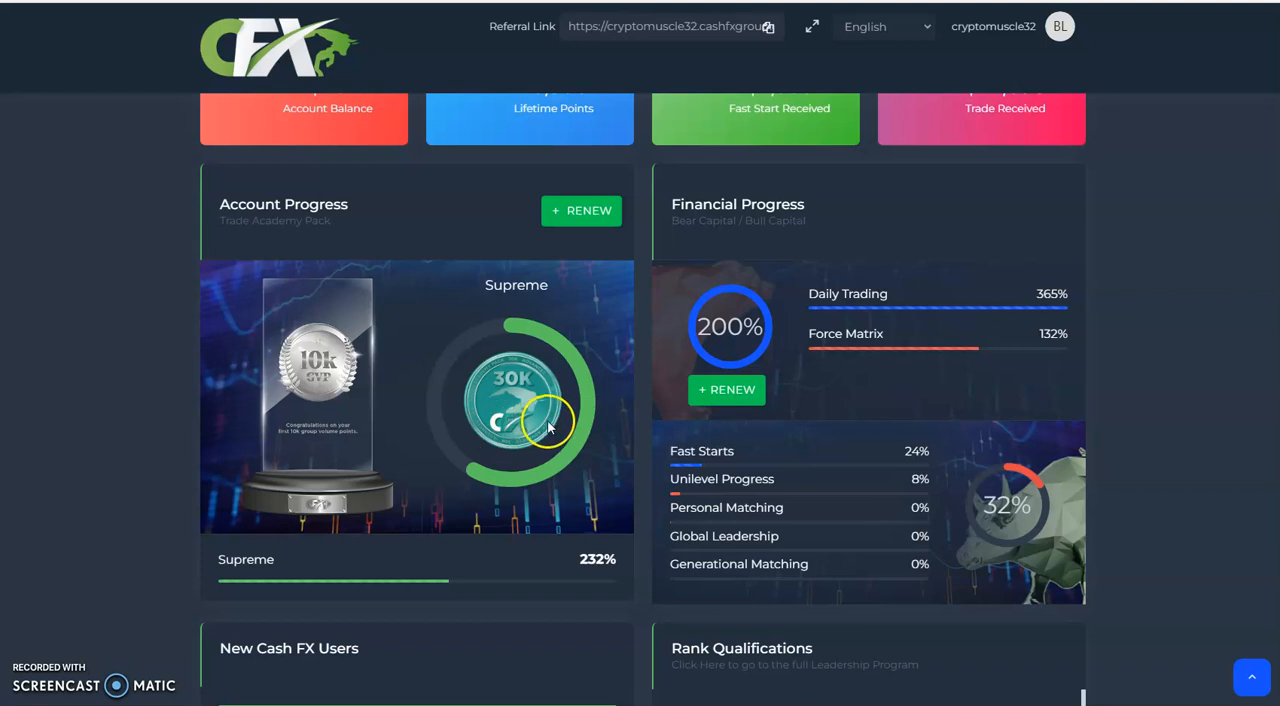
mouse_move(504, 502)
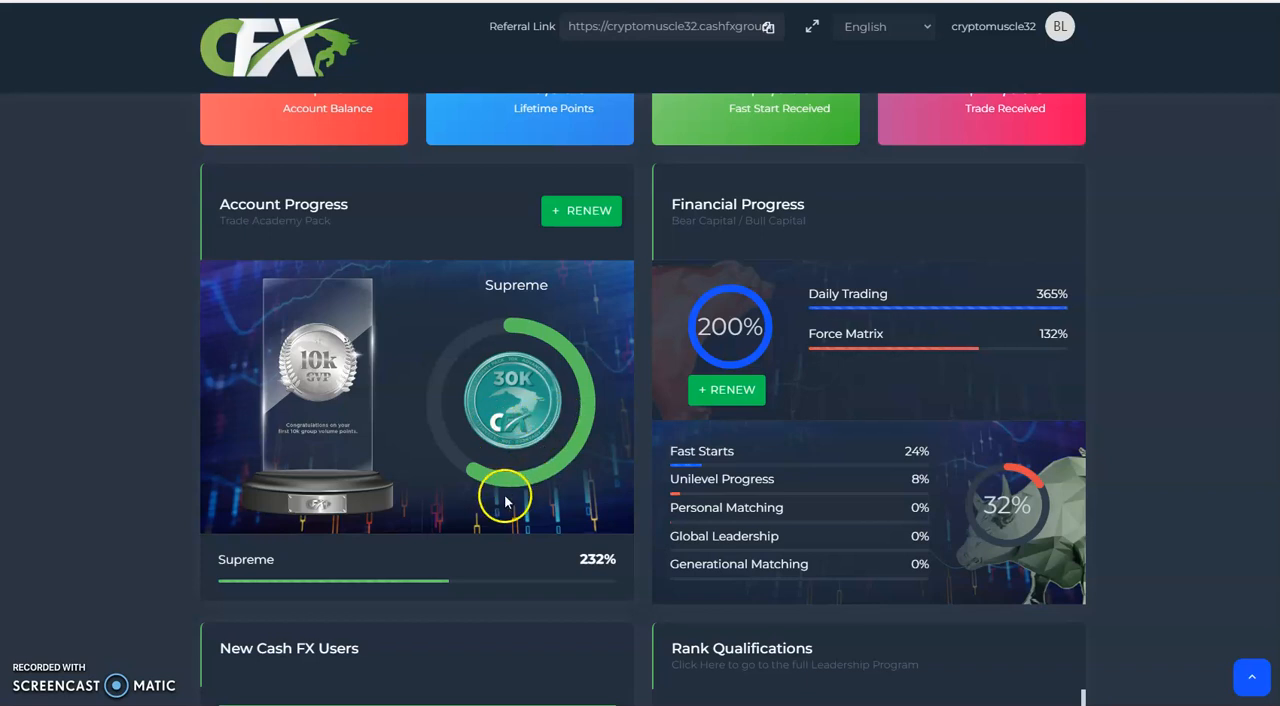
mouse_move(282, 552)
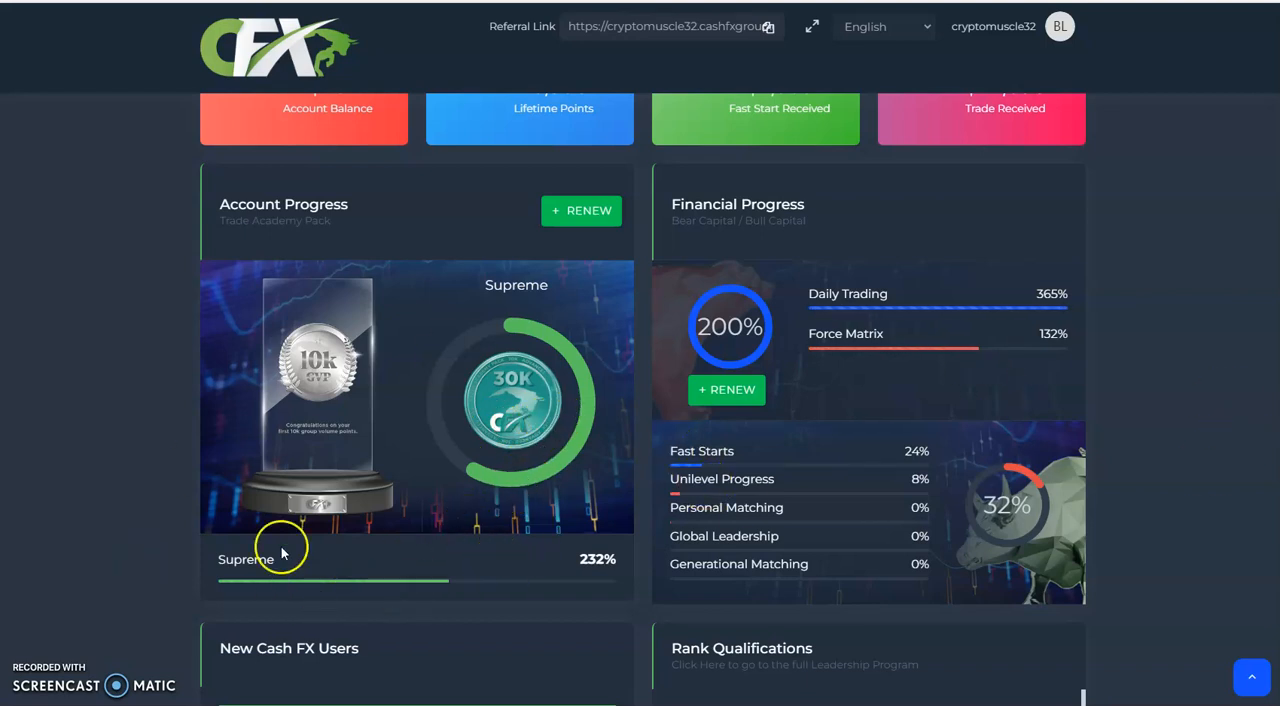
mouse_move(496, 460)
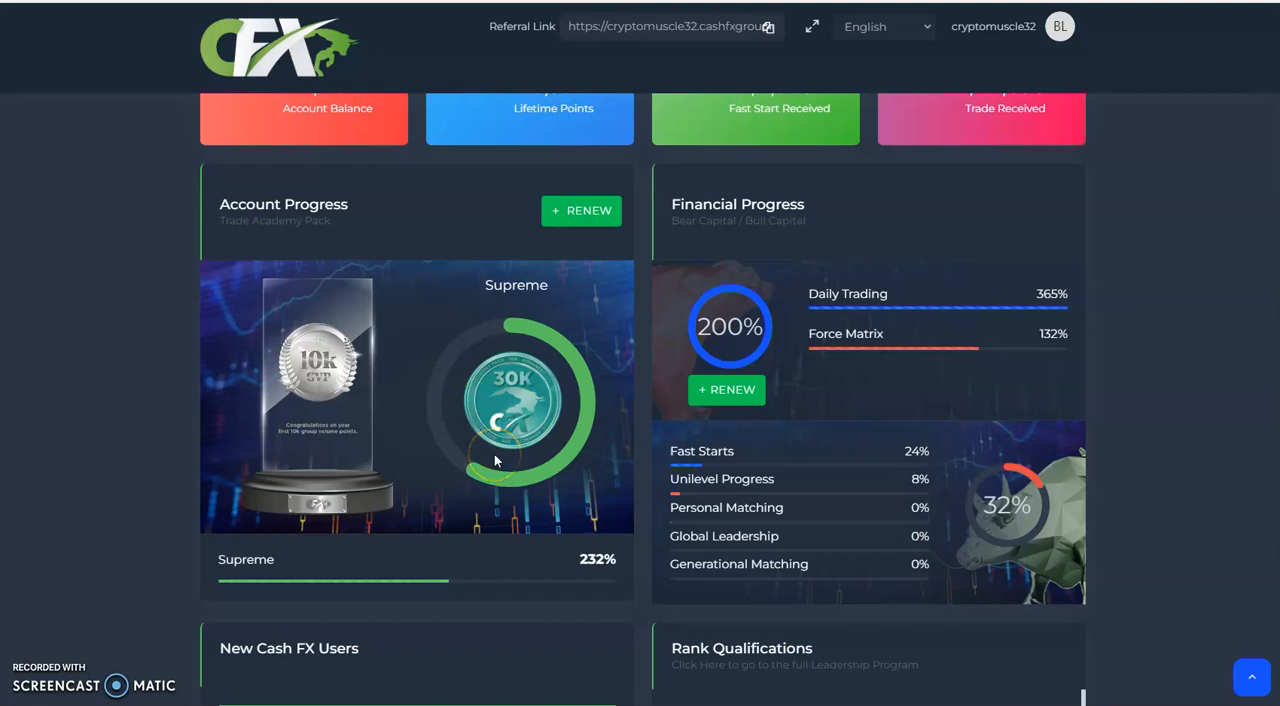
mouse_move(496, 462)
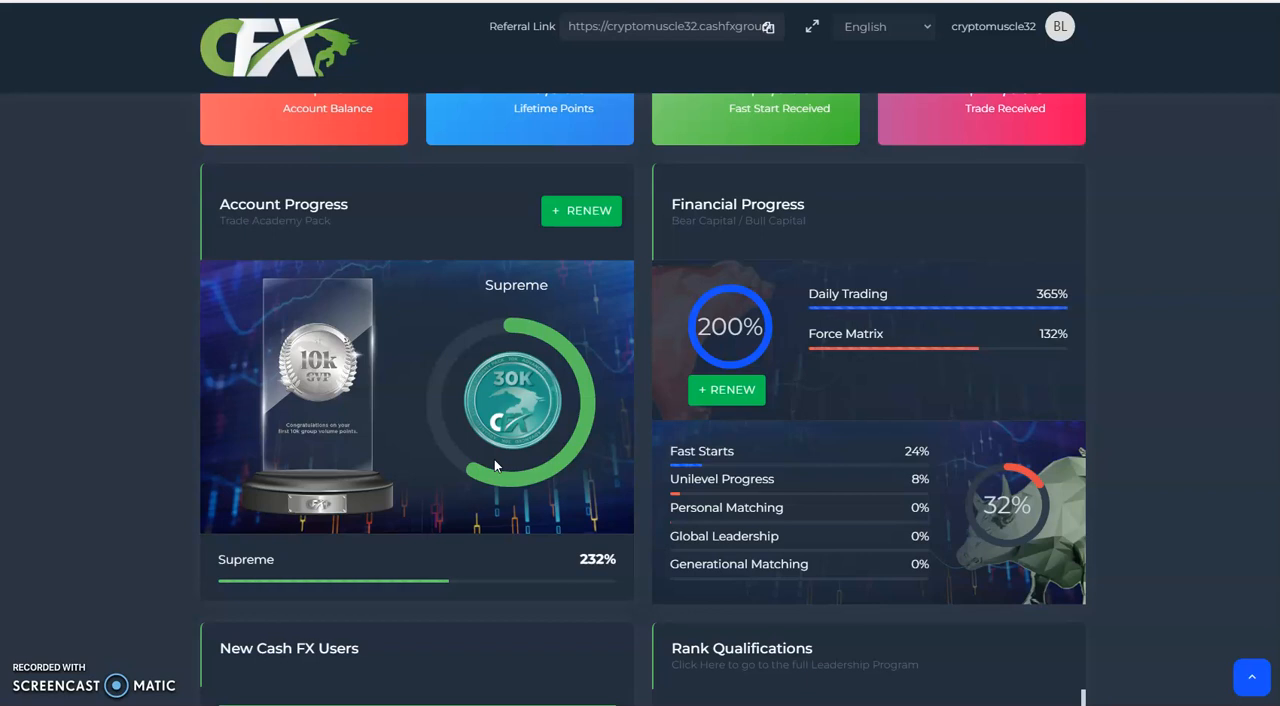
mouse_move(1164, 304)
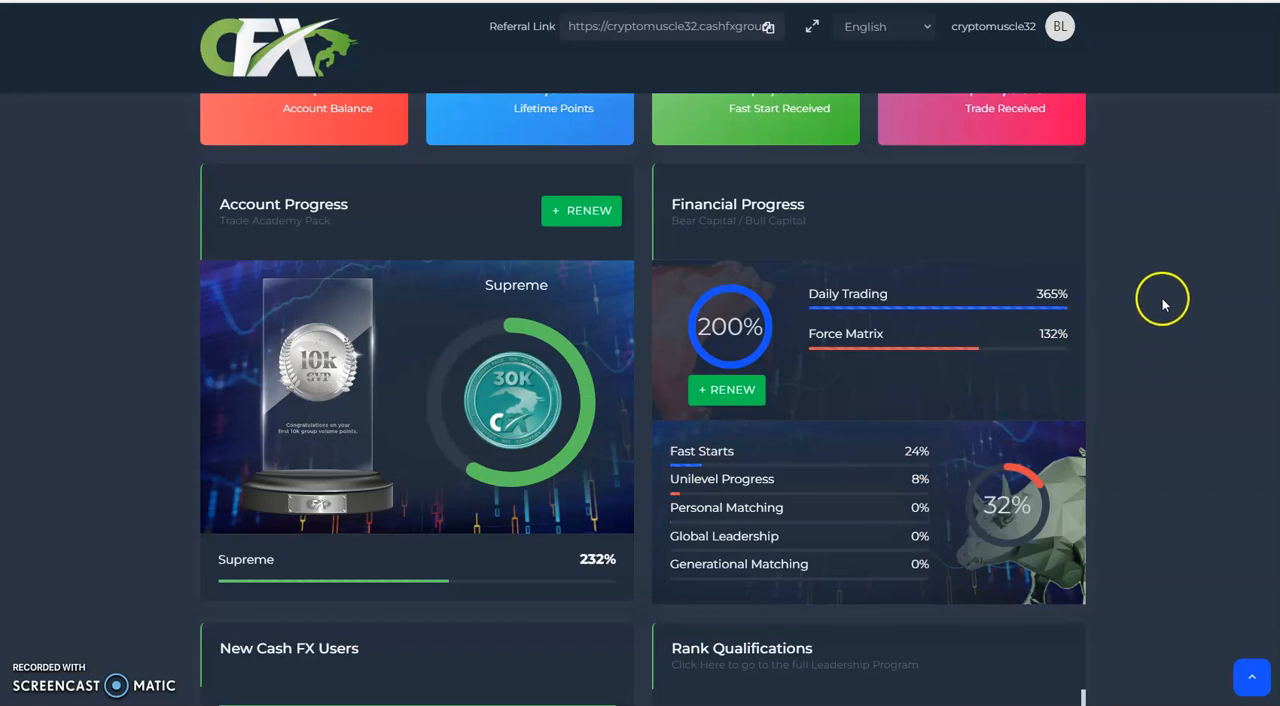
mouse_move(1174, 216)
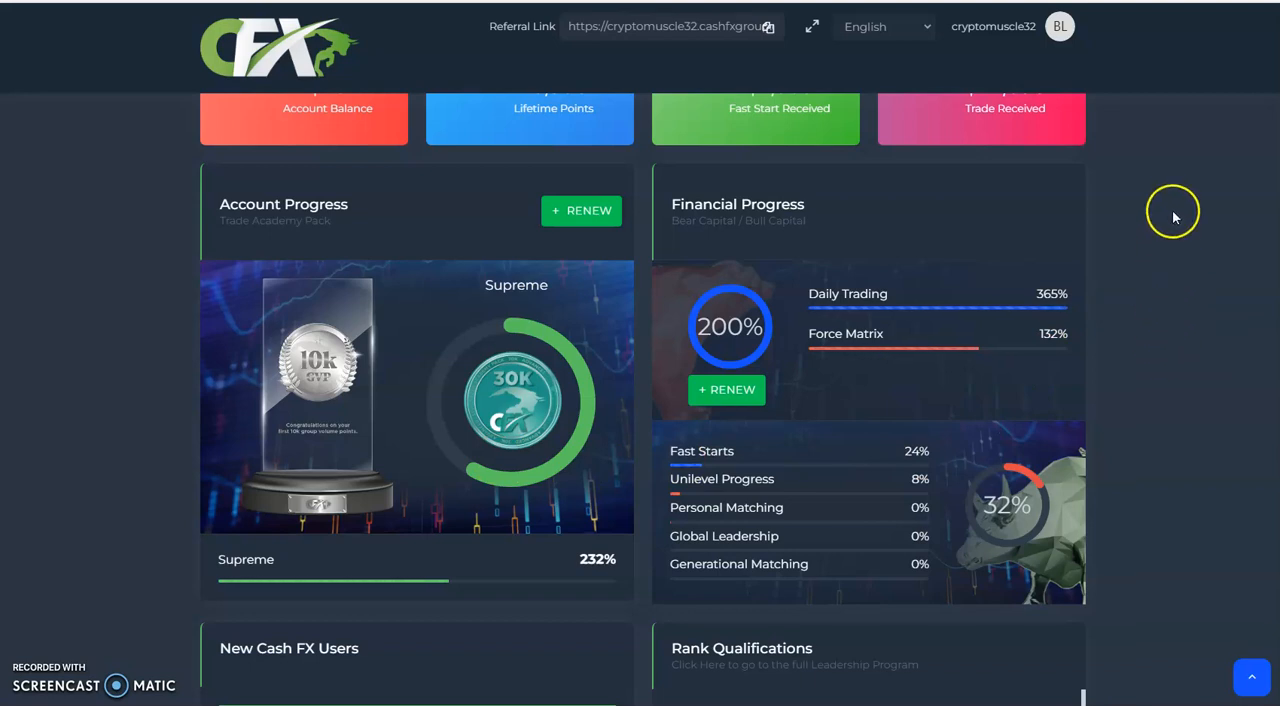
mouse_move(1168, 304)
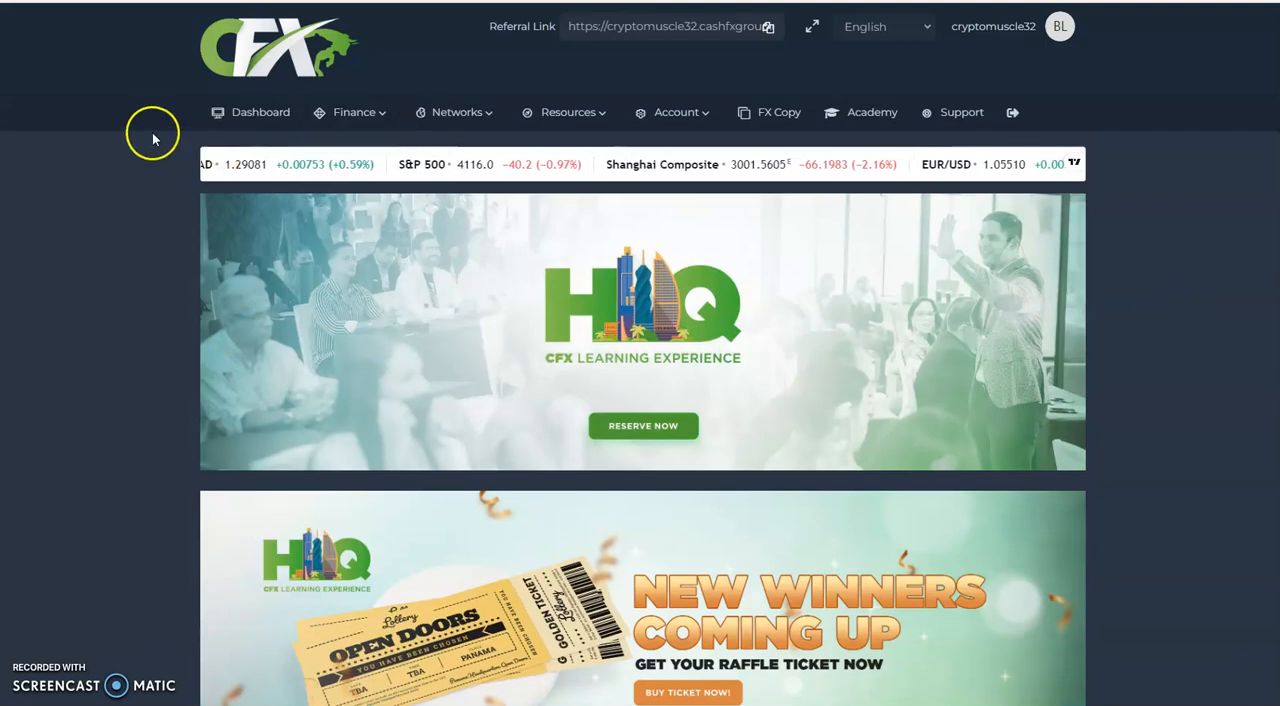
Navigate from the Finance menu to the Bear Capital Trading Pool earnings page
left_click(356, 112)
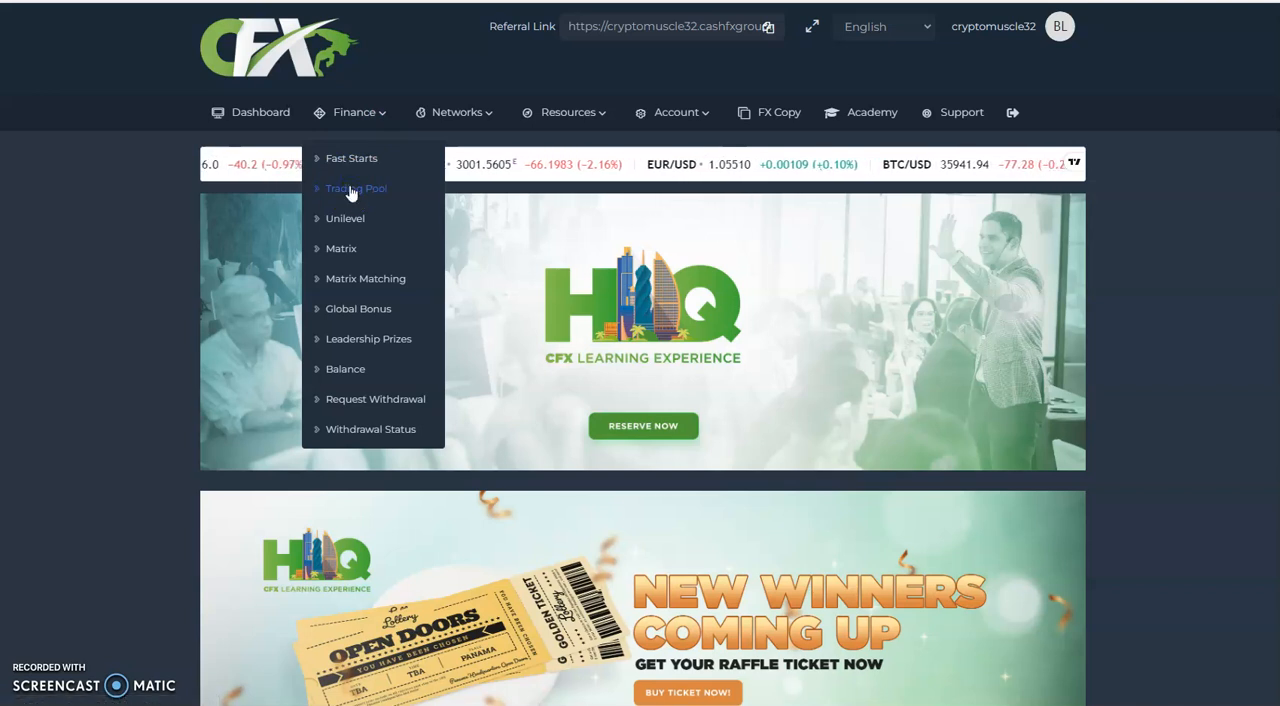
left_click(356, 188)
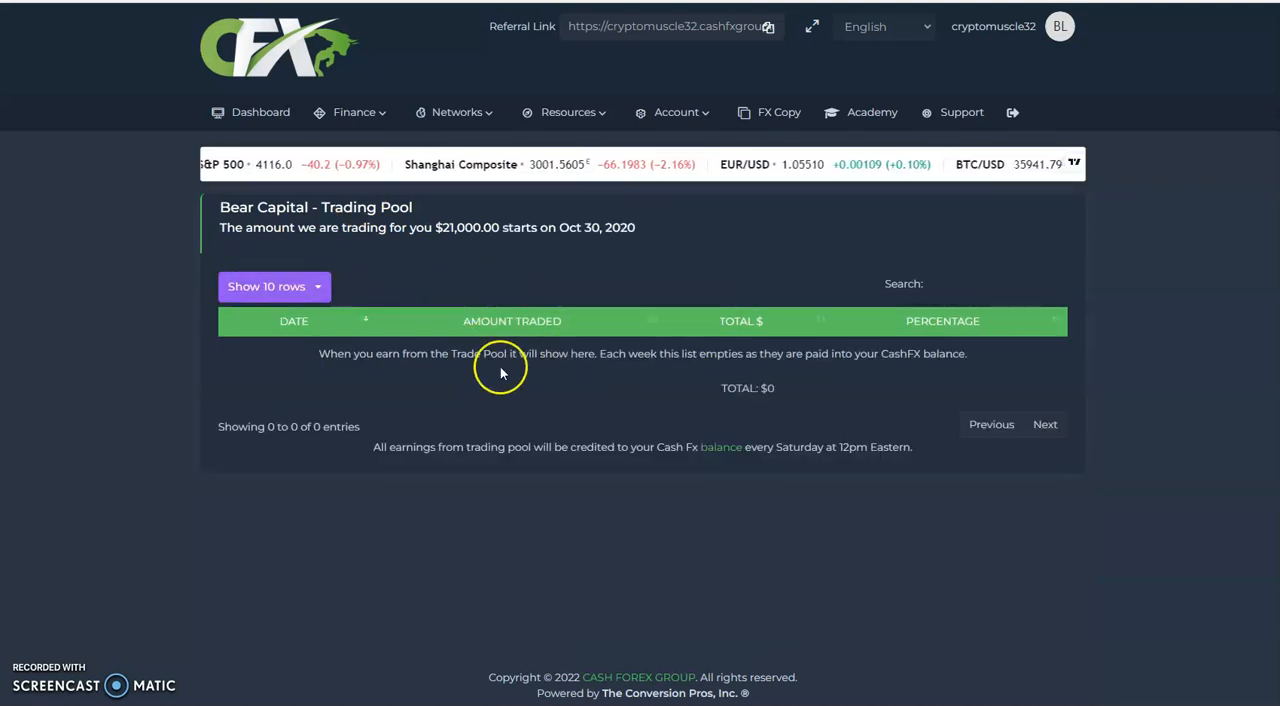
mouse_move(736, 268)
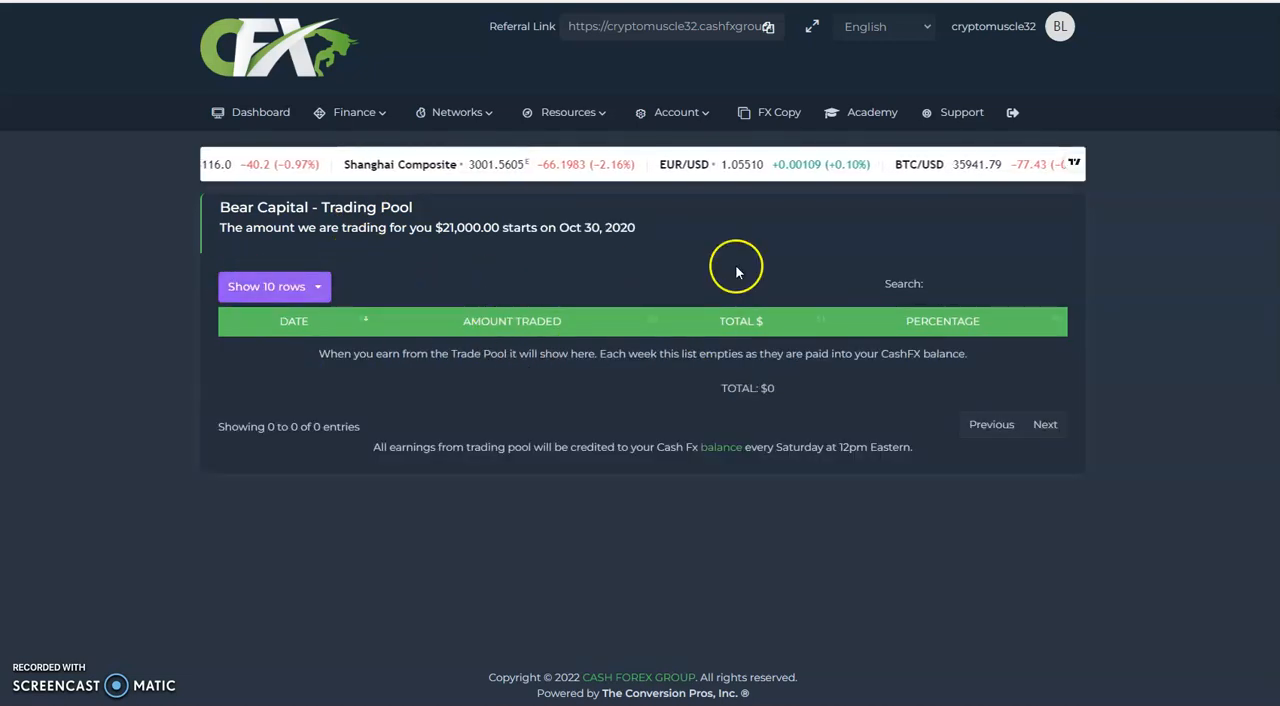
Reach the Withdrawal Request page from the Finance menu
left_click(356, 112)
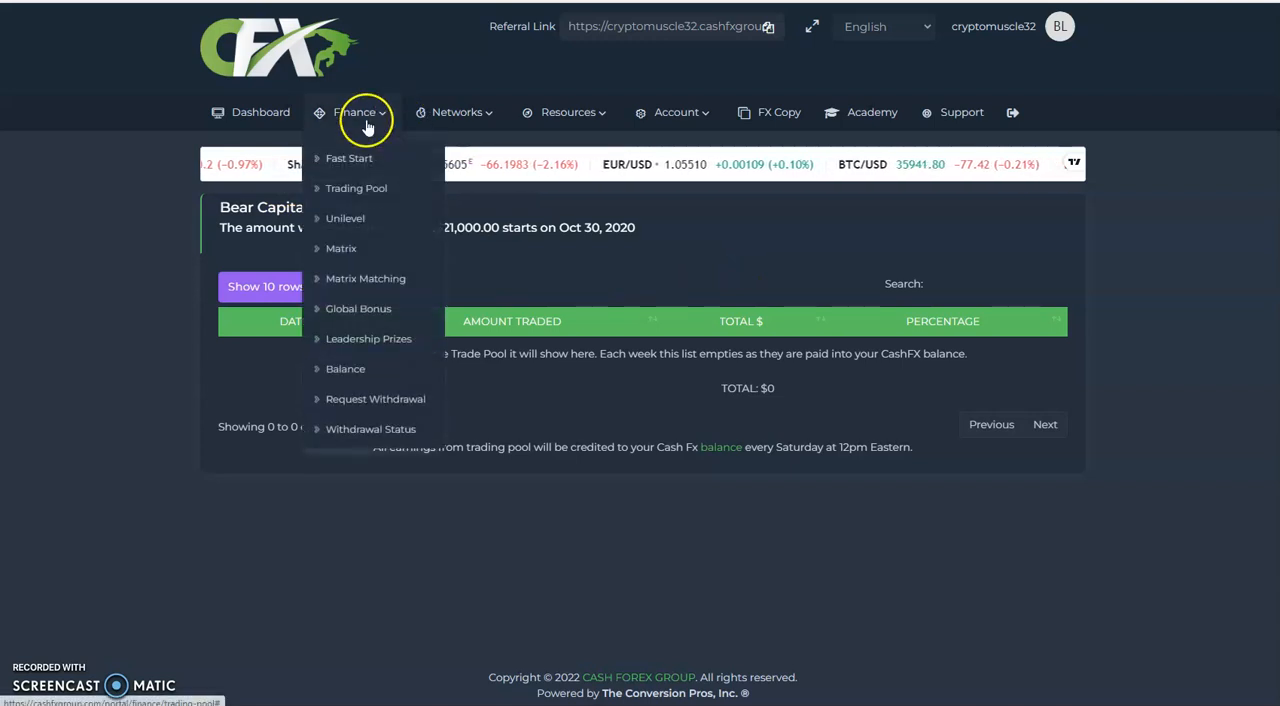
mouse_move(352, 338)
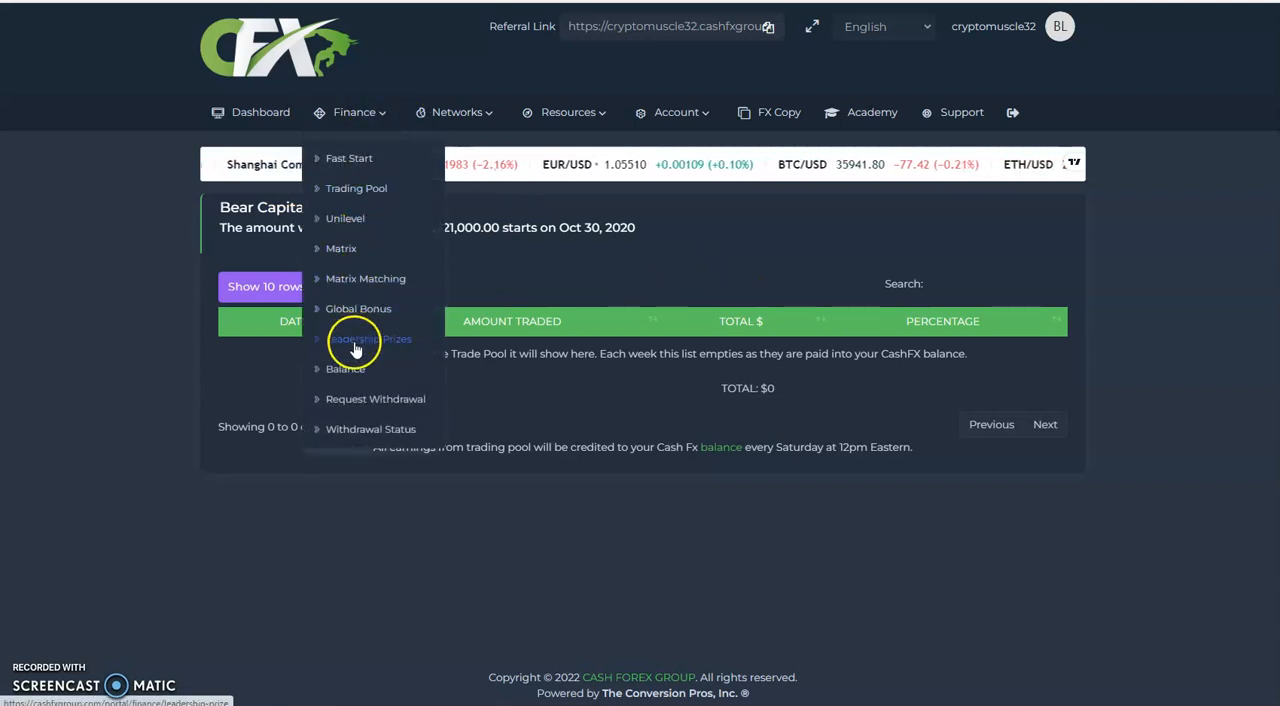
mouse_move(376, 398)
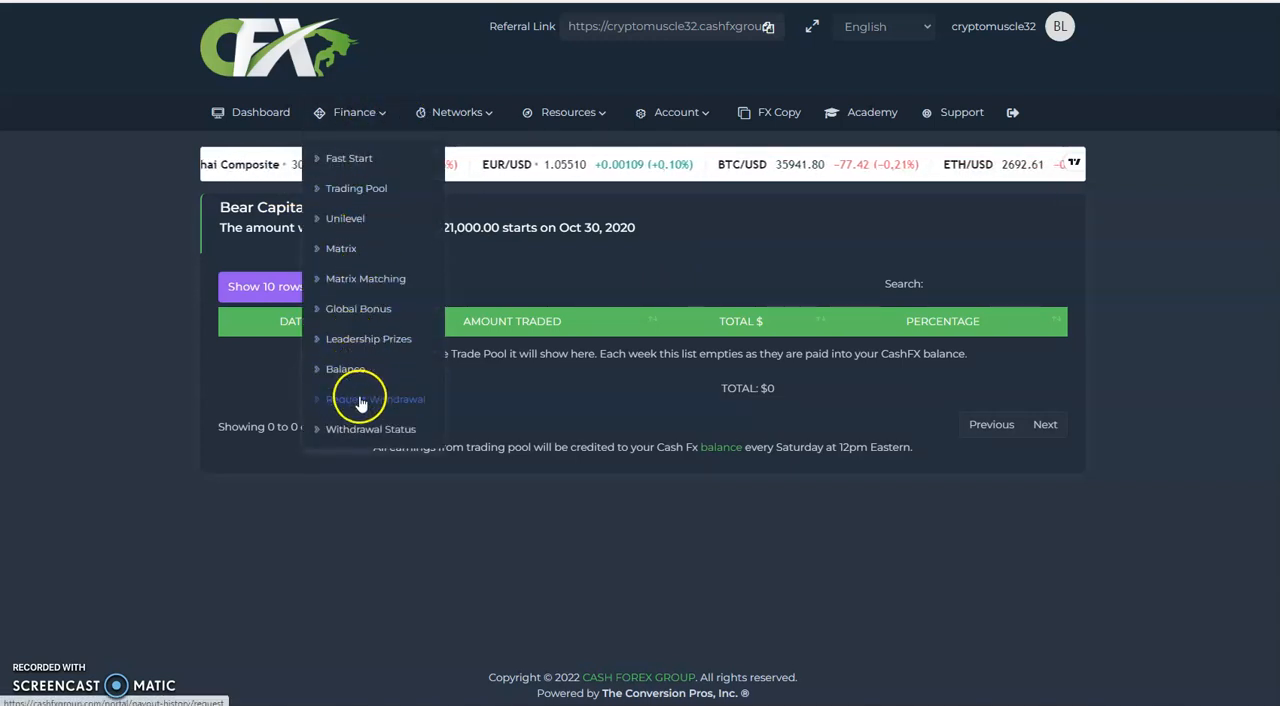
left_click(376, 400)
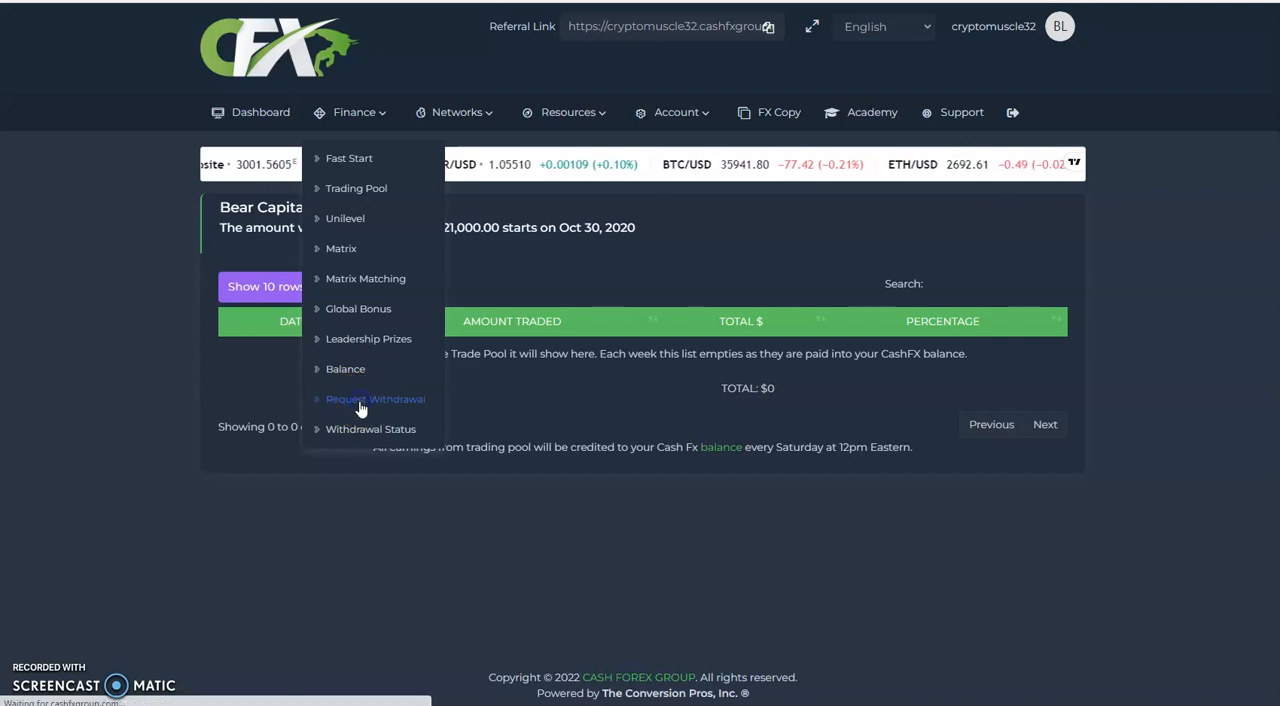
left_click(376, 400)
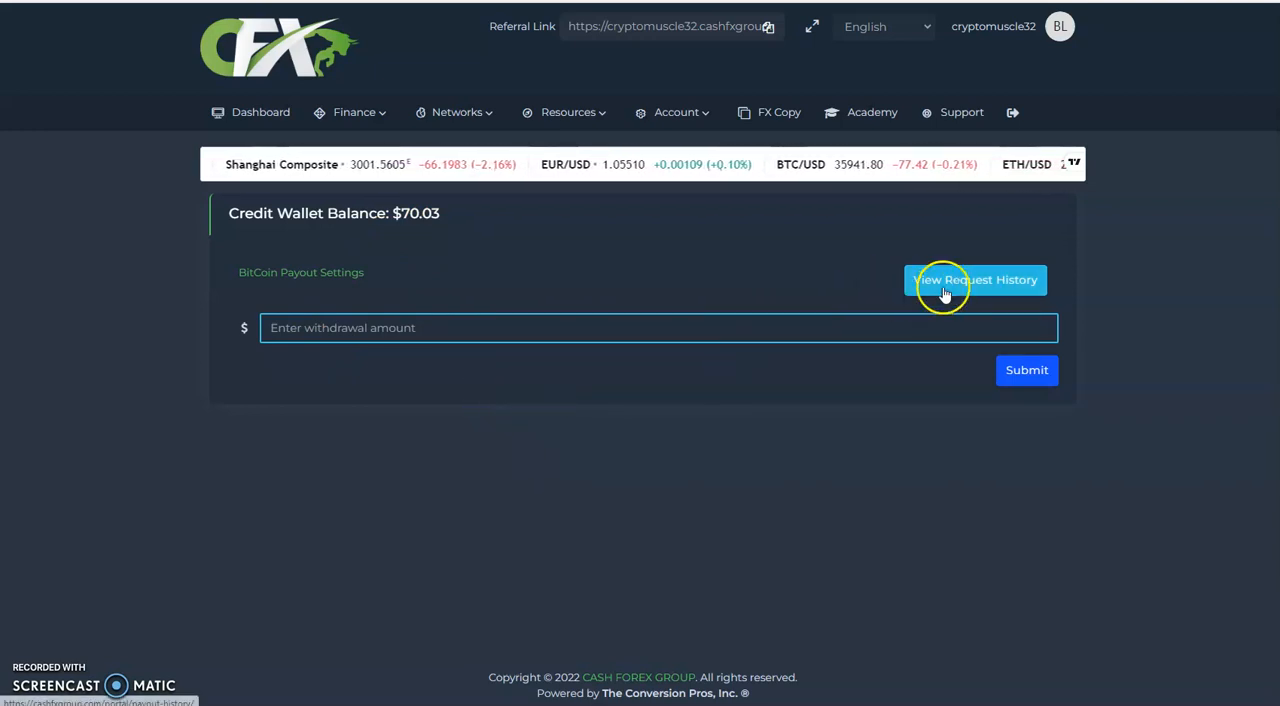
Switch via the Finance menu to the Withdrawal Status page listing past withdrawals
left_click(354, 112)
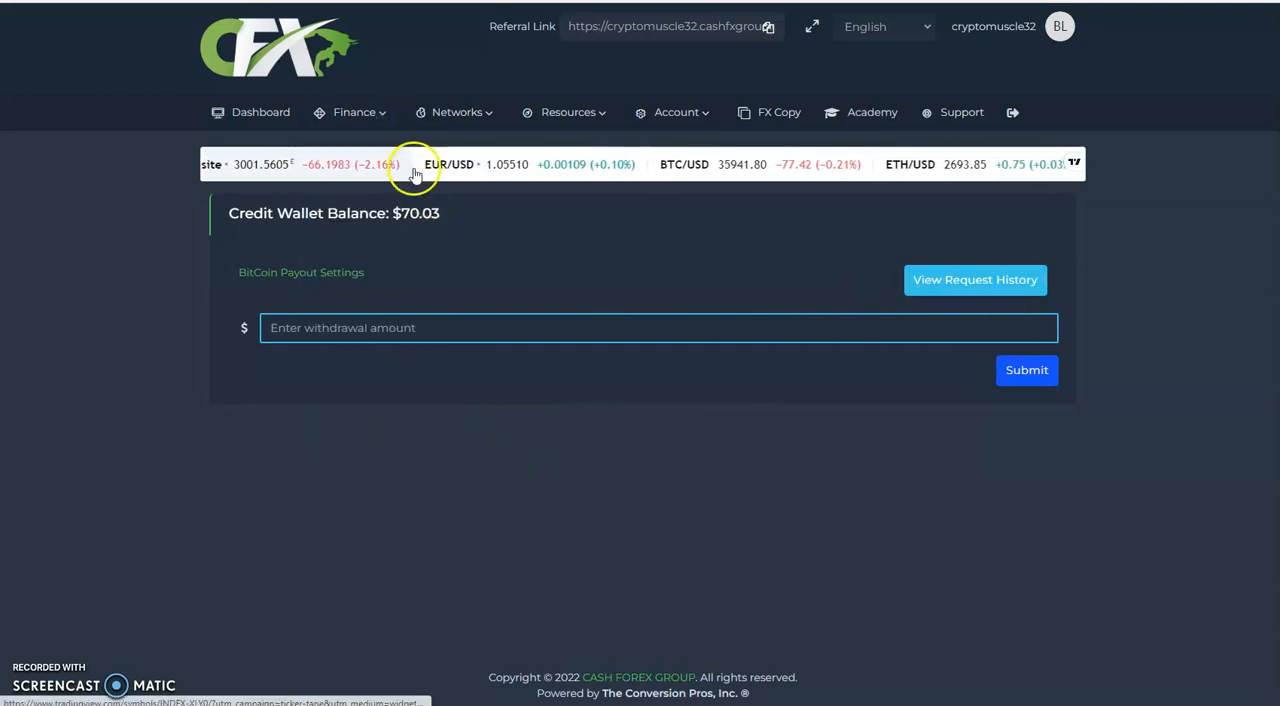
left_click(354, 112)
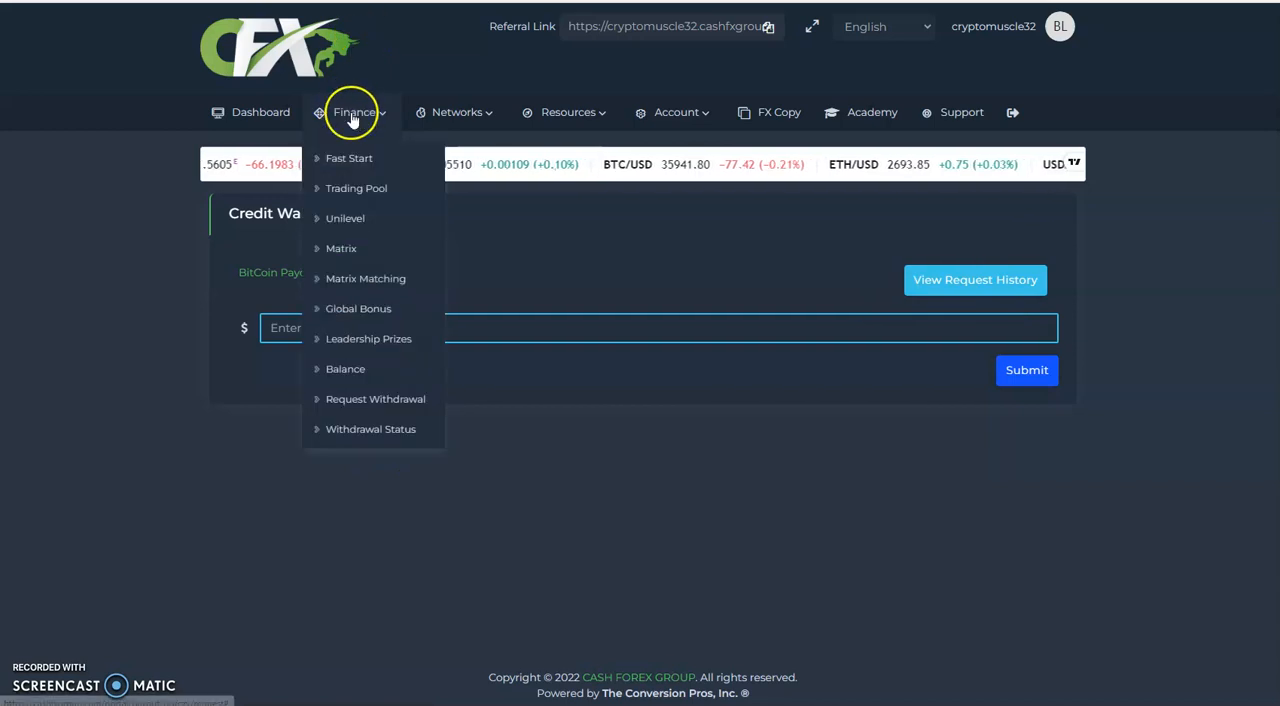
left_click(370, 428)
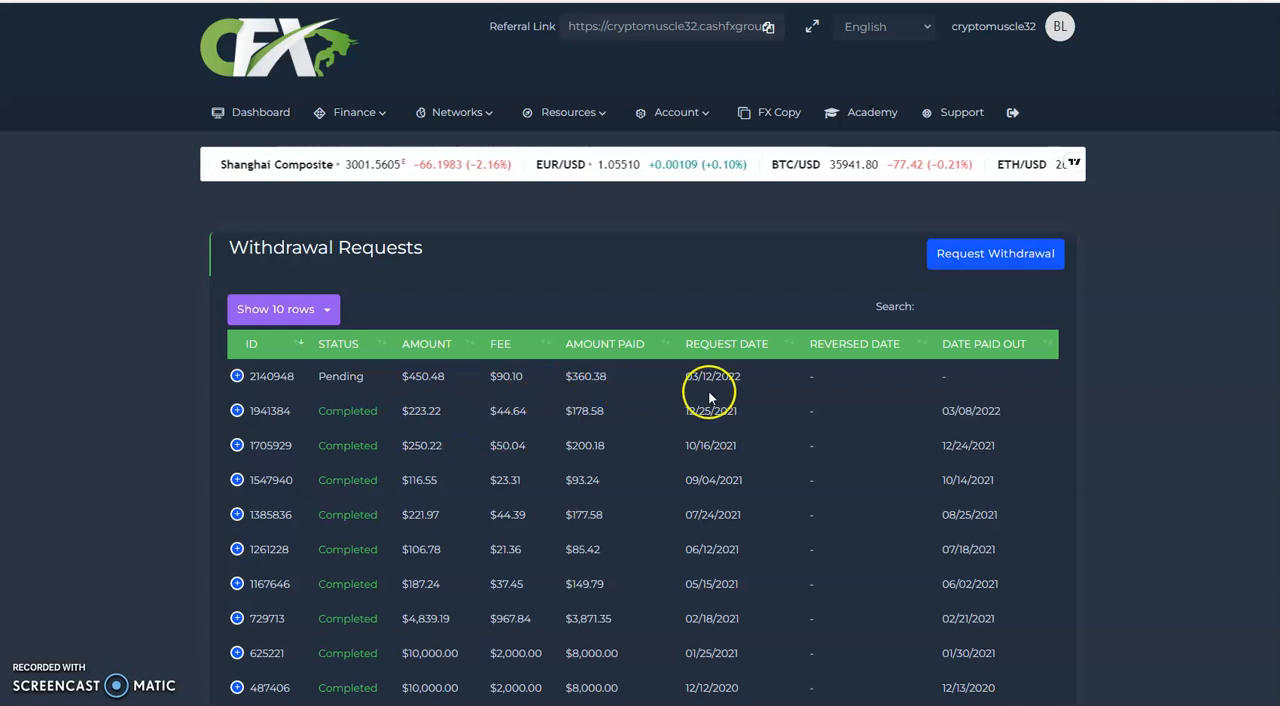
mouse_move(710, 392)
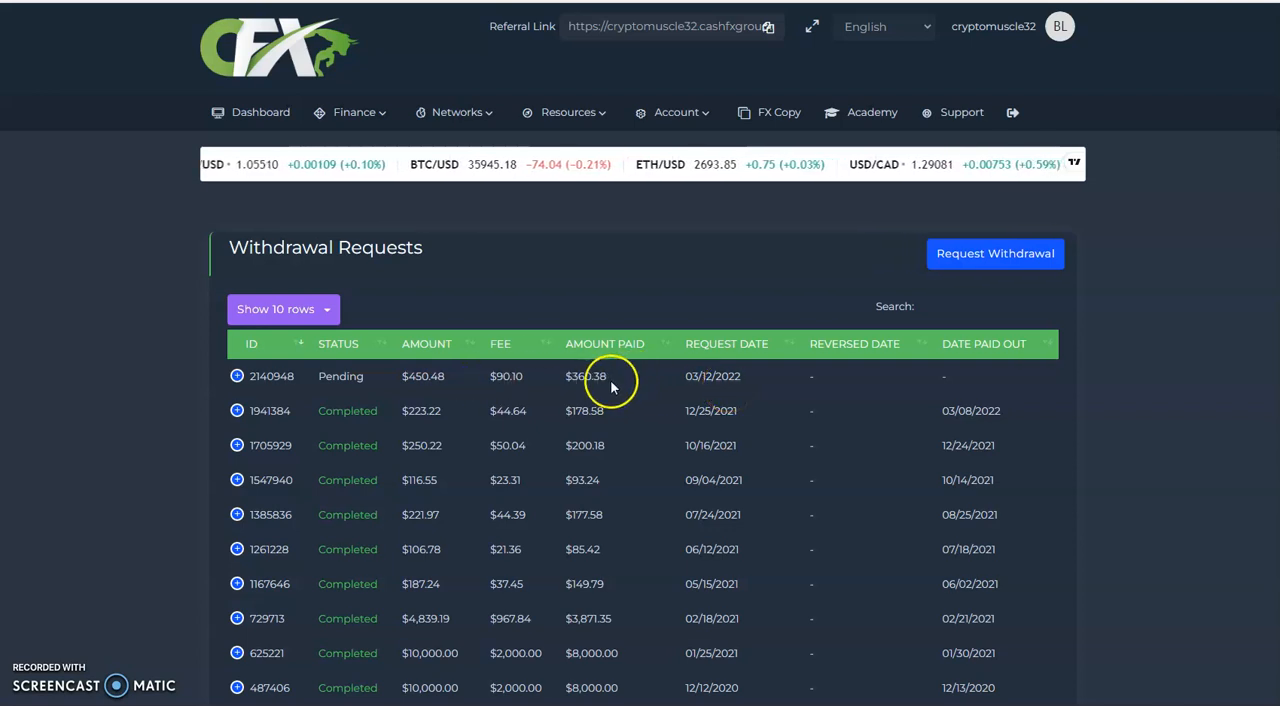
mouse_move(604, 390)
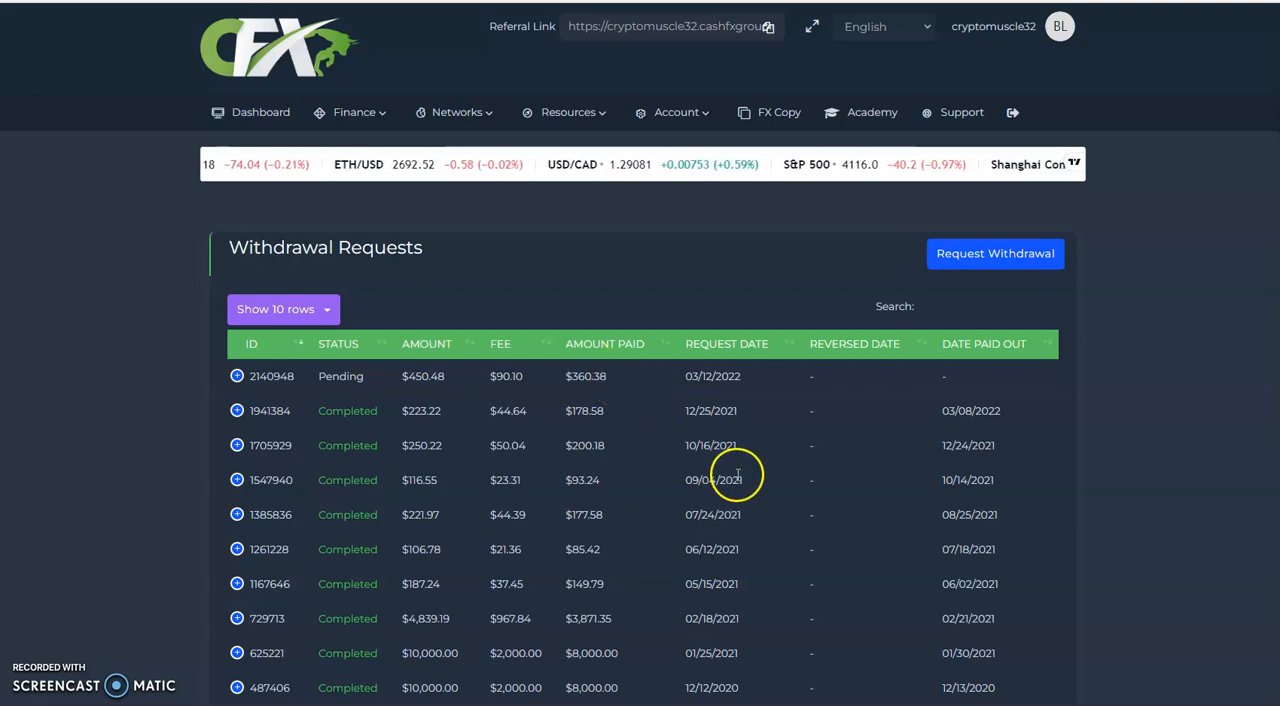
mouse_move(944, 460)
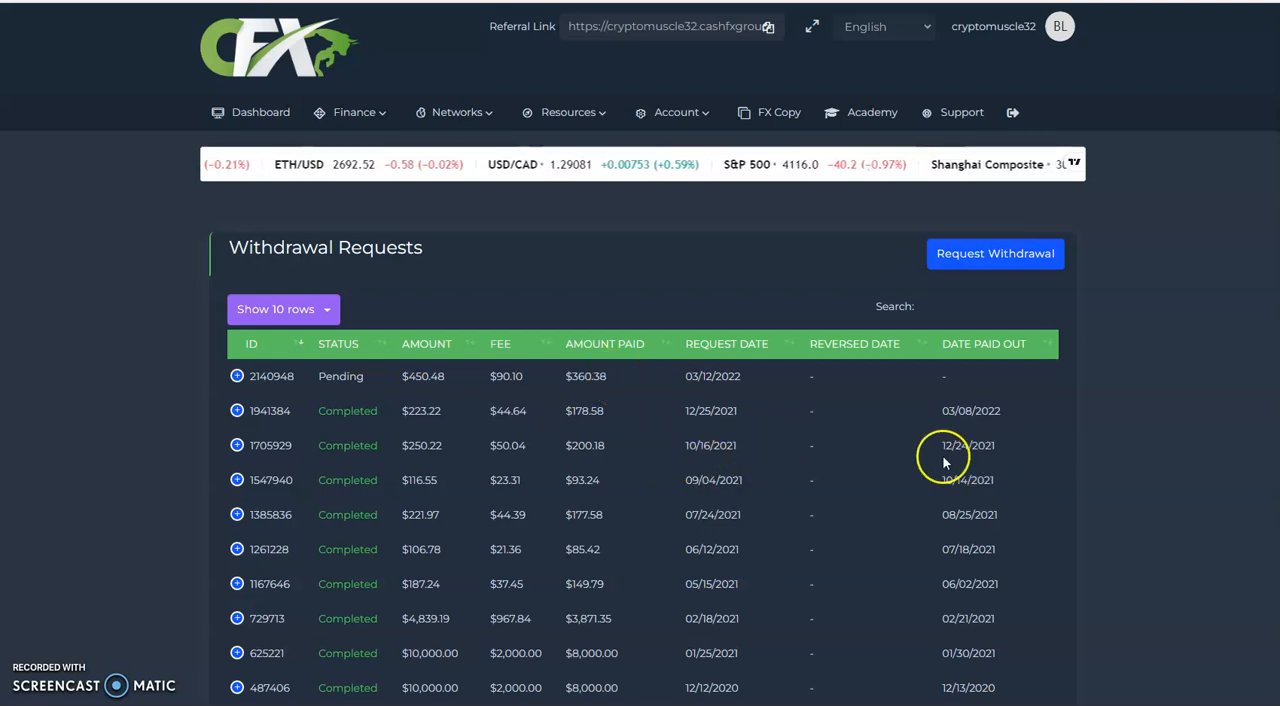
mouse_move(708, 424)
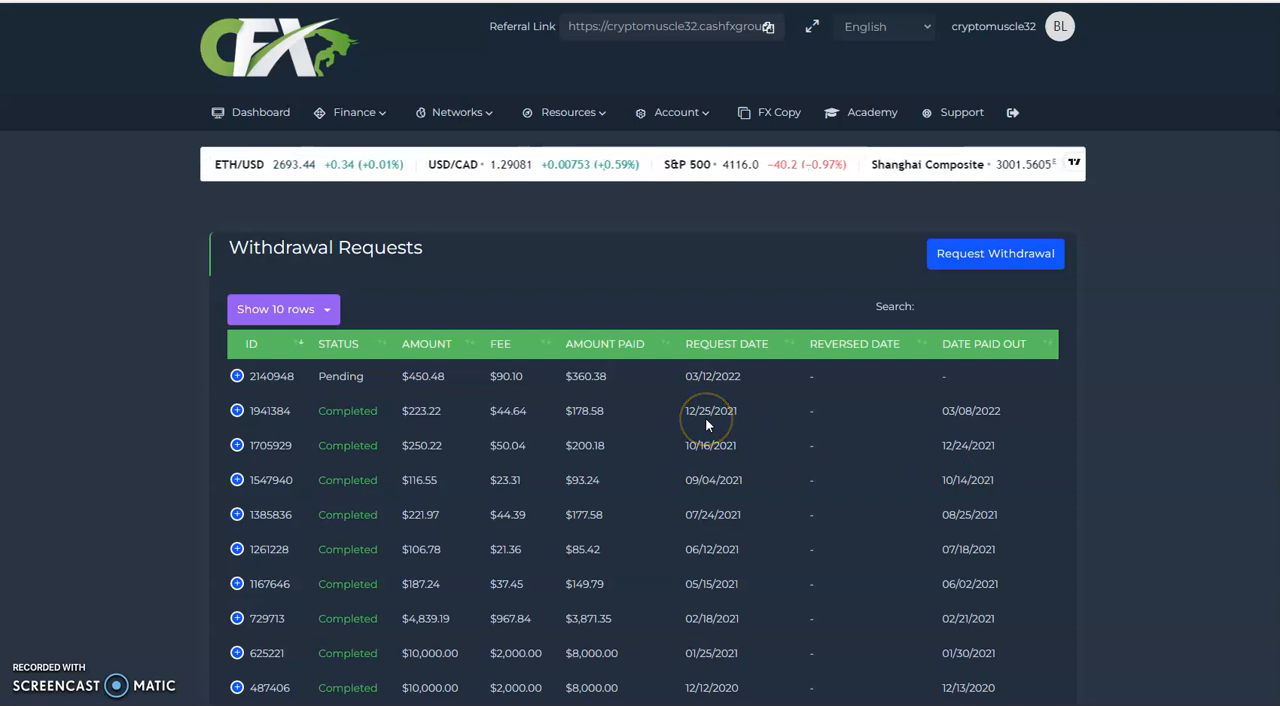
mouse_move(930, 420)
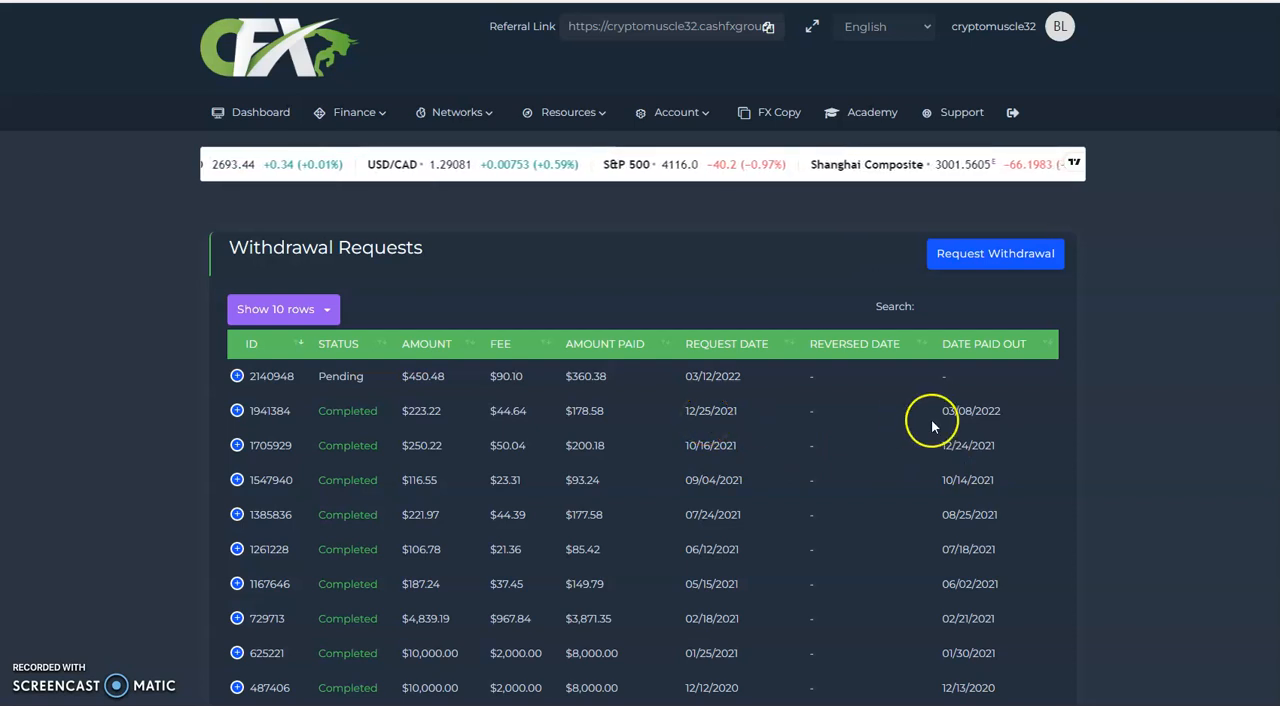
mouse_move(960, 428)
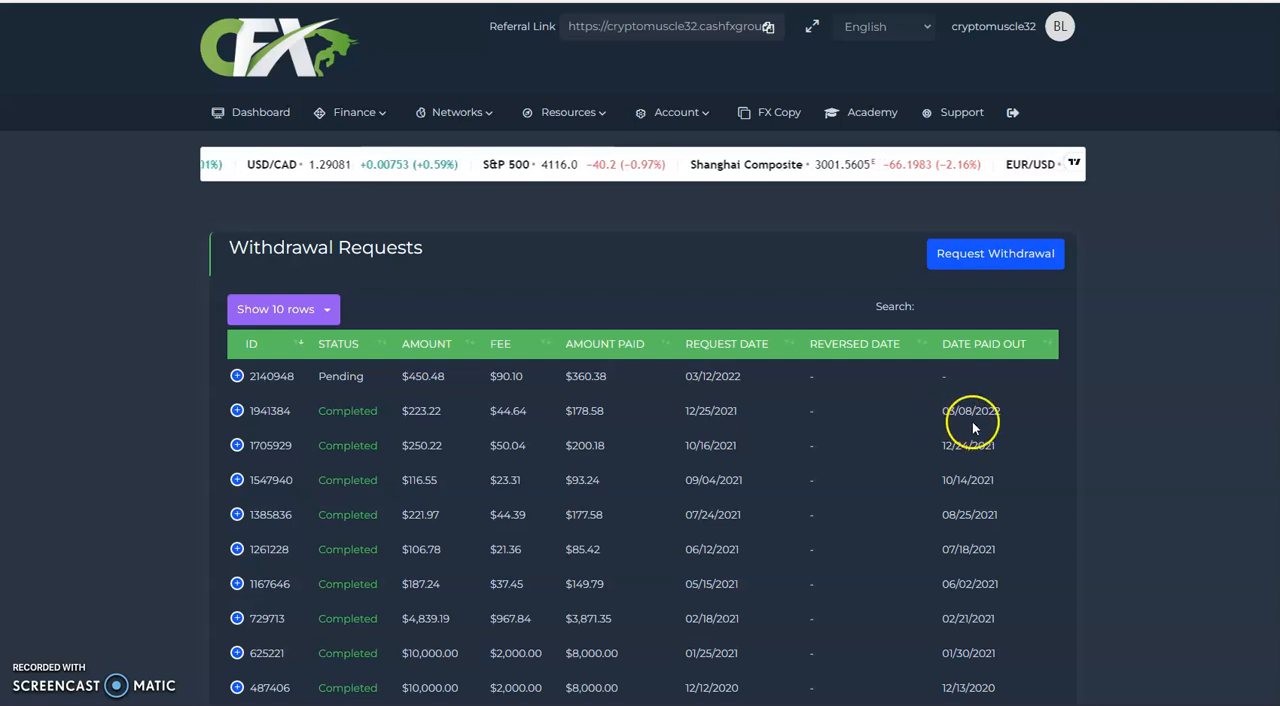
mouse_move(670, 428)
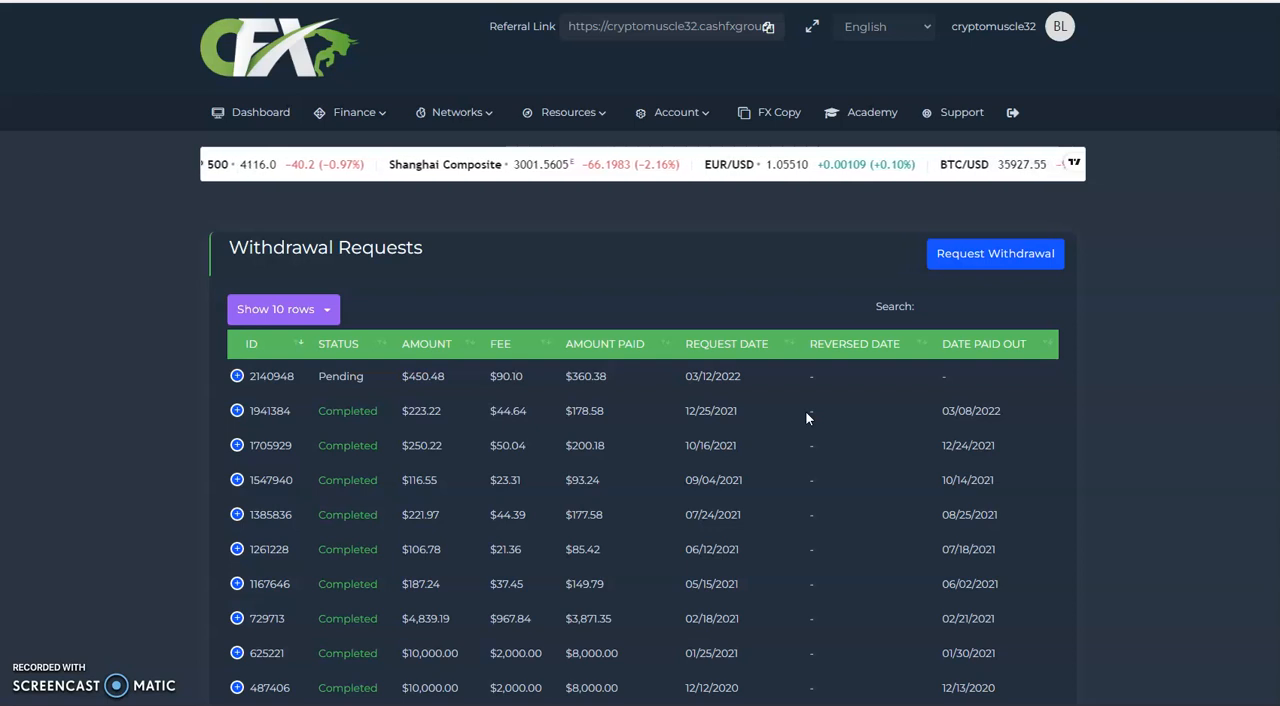
mouse_move(330, 388)
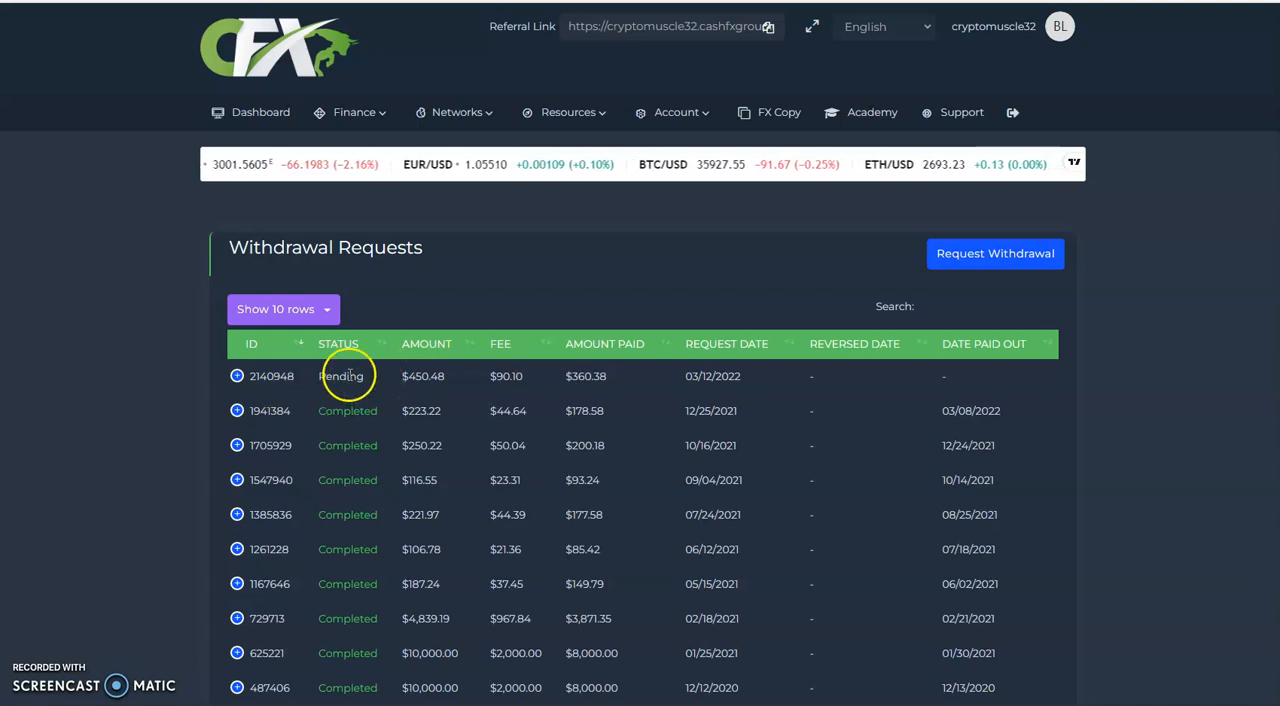
Scroll the Withdrawal Requests table to the $55,632.61 total across 17 entries
scroll("down", 3)
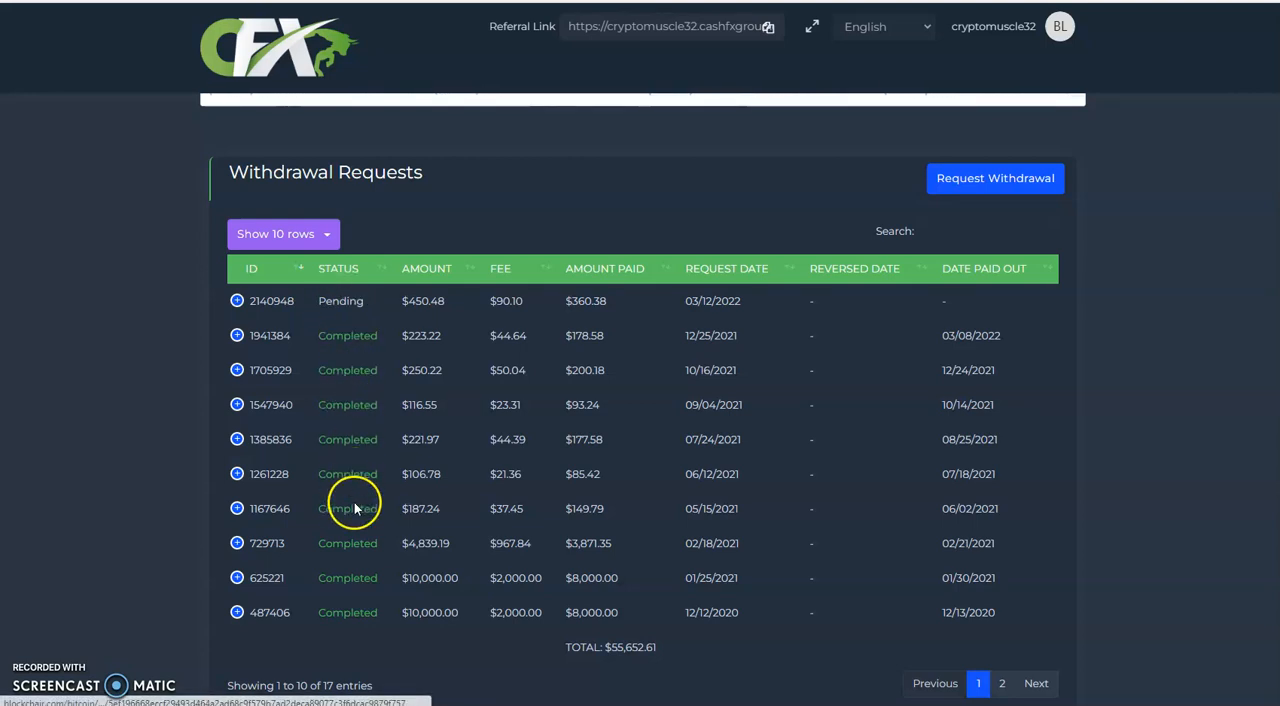
mouse_move(1024, 656)
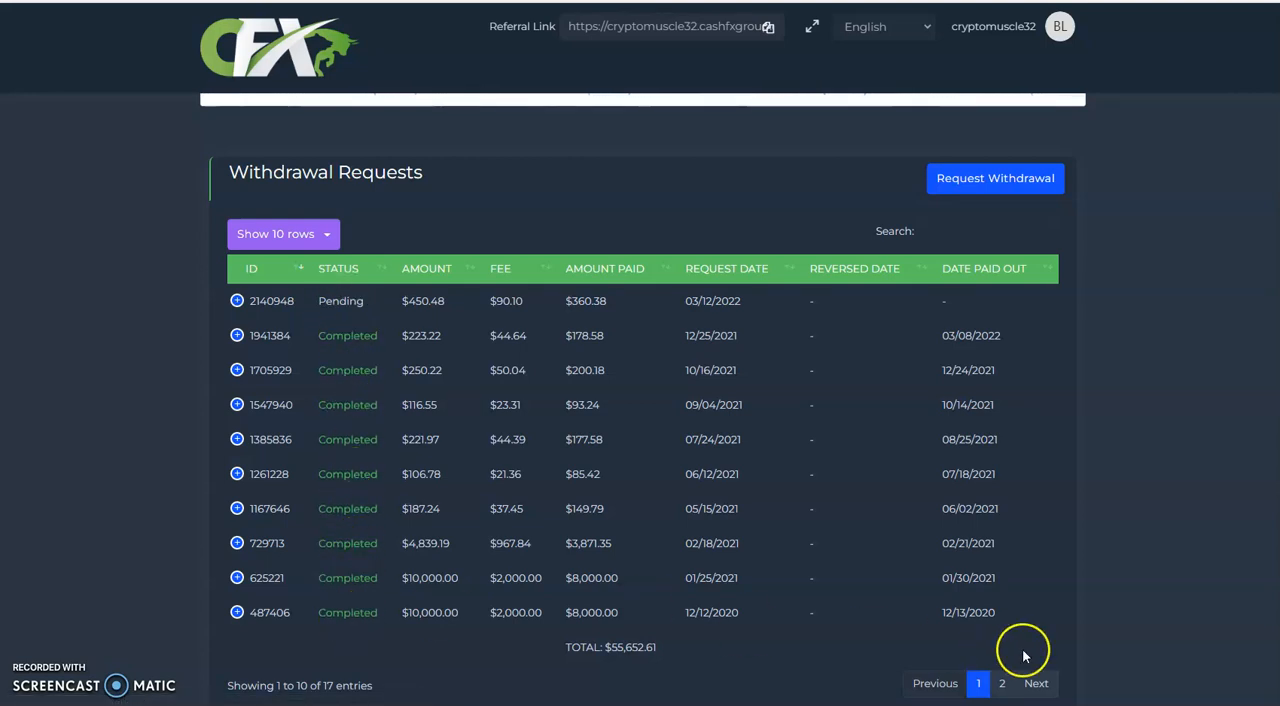
mouse_move(364, 308)
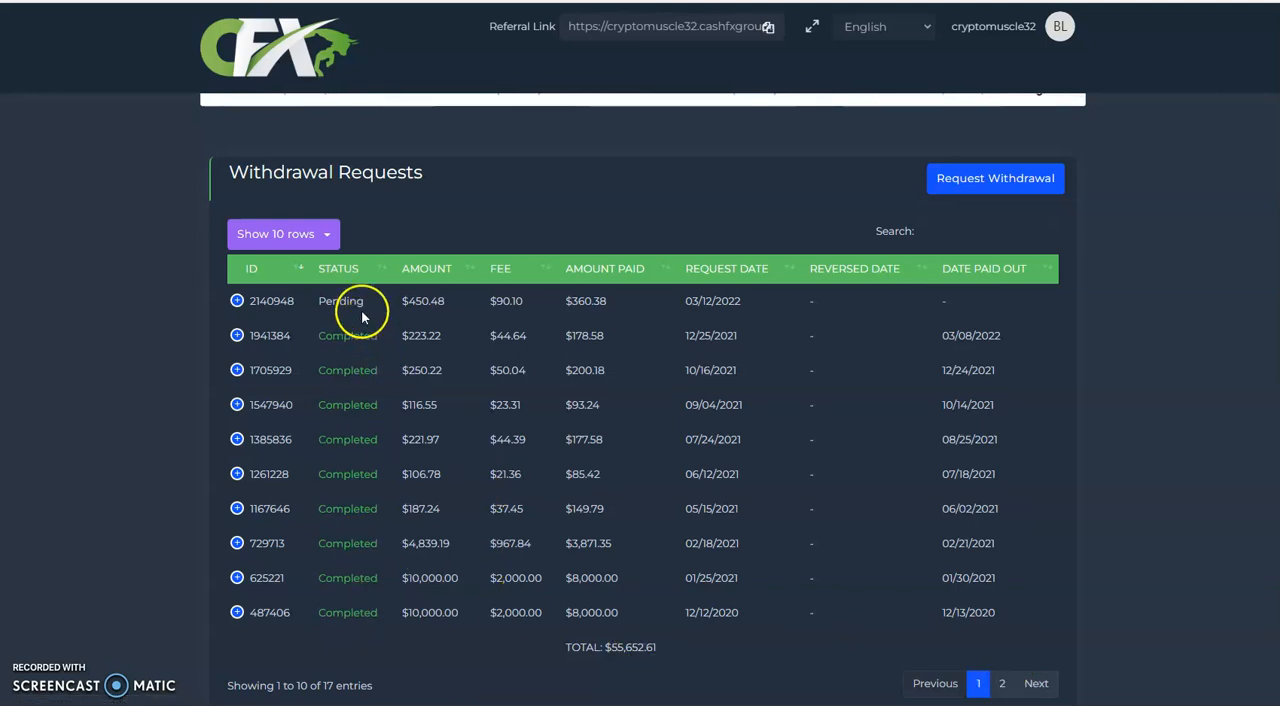
mouse_move(356, 636)
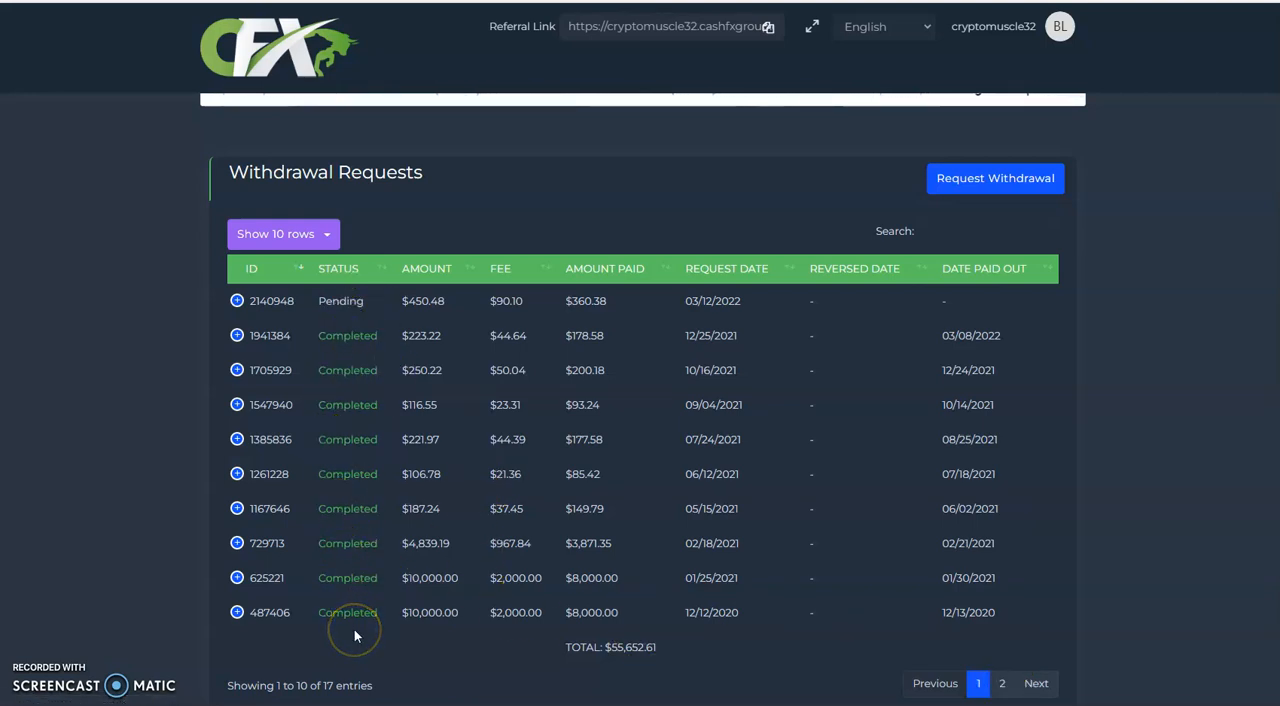
mouse_move(352, 636)
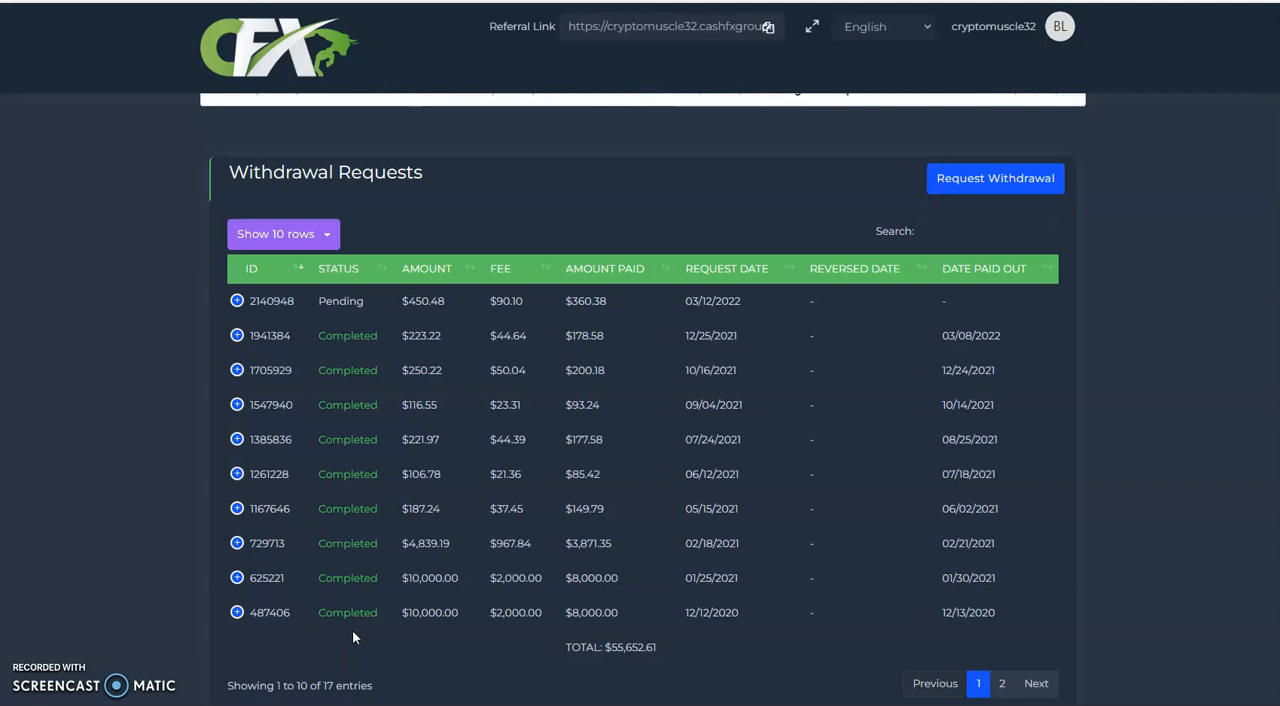
mouse_move(408, 592)
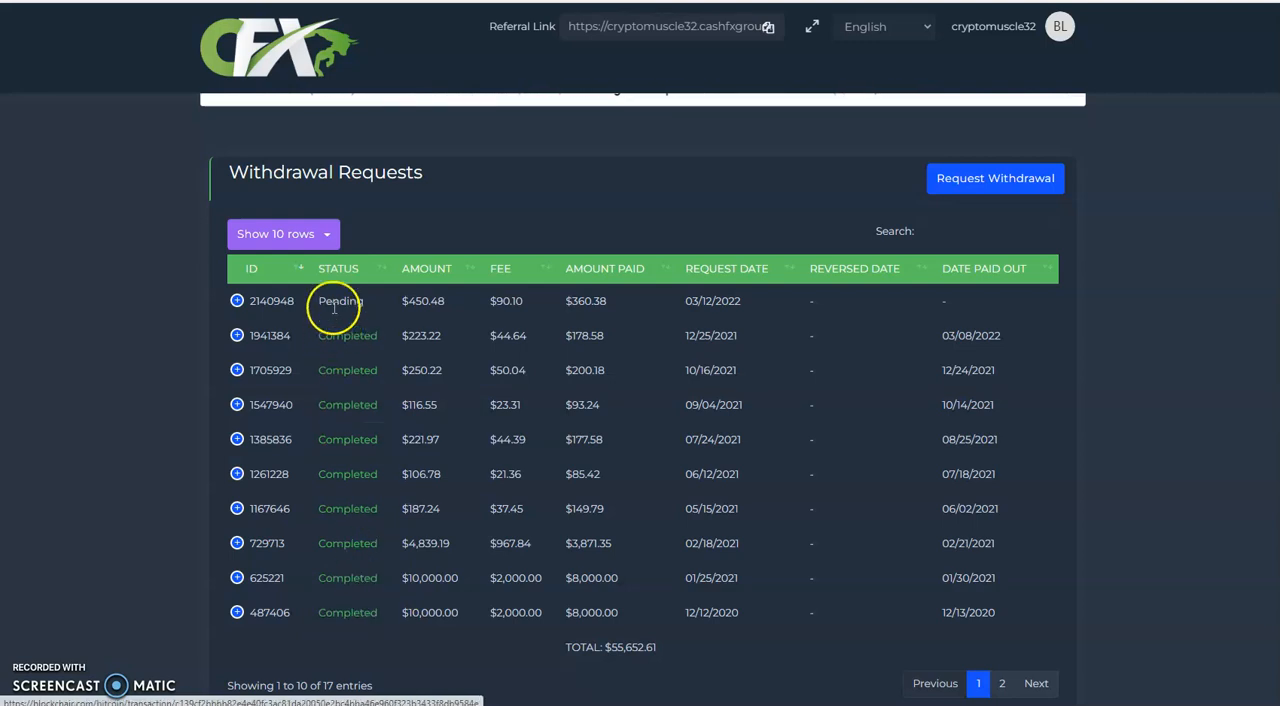
mouse_move(364, 638)
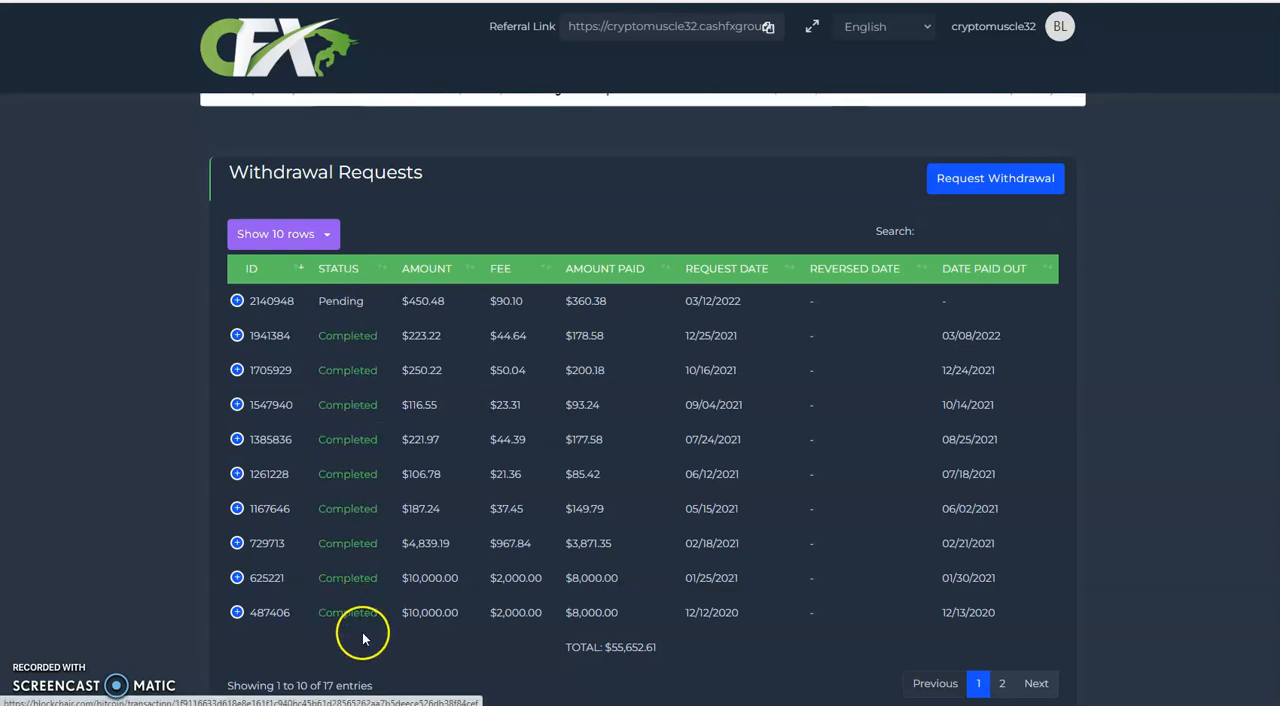
mouse_move(92, 588)
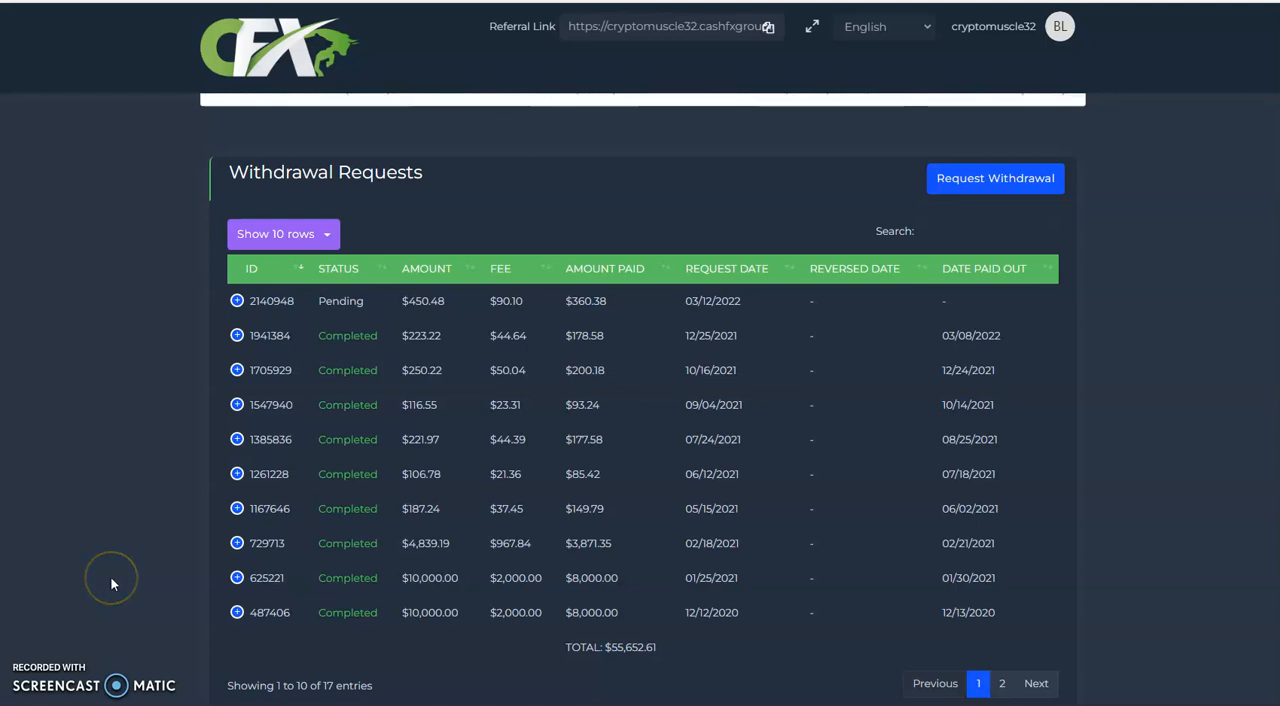
mouse_move(380, 392)
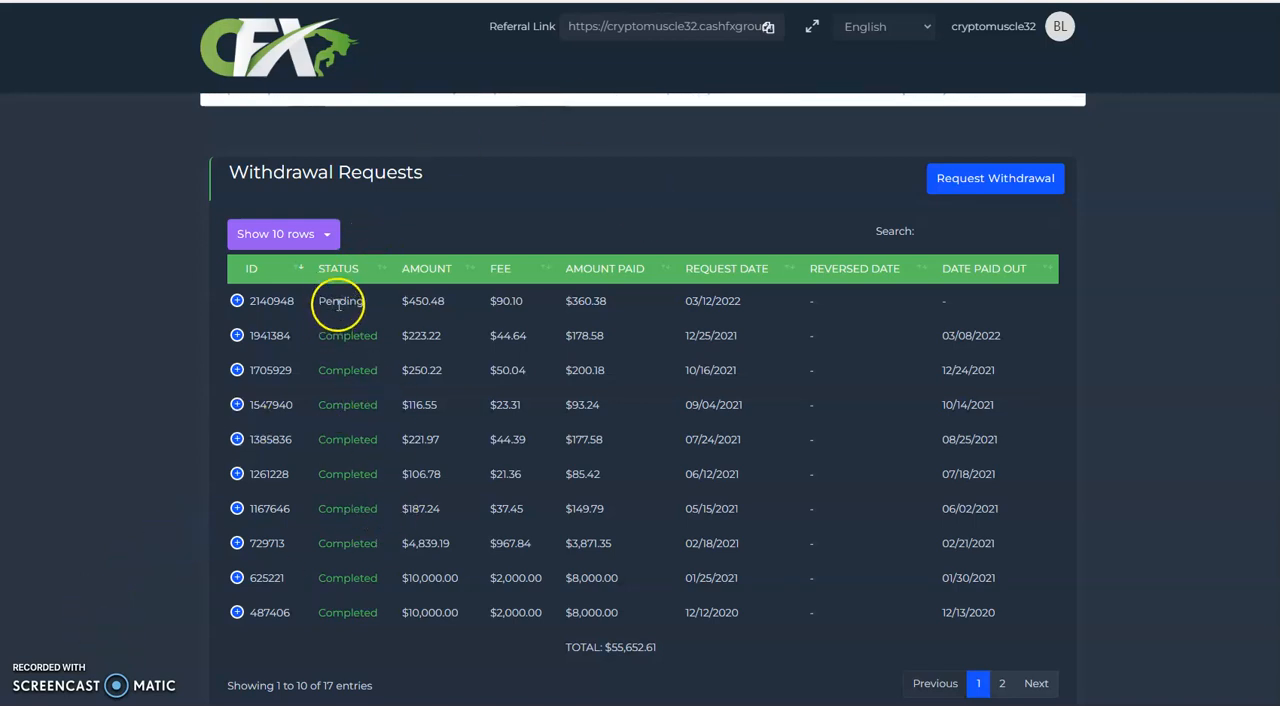
mouse_move(384, 500)
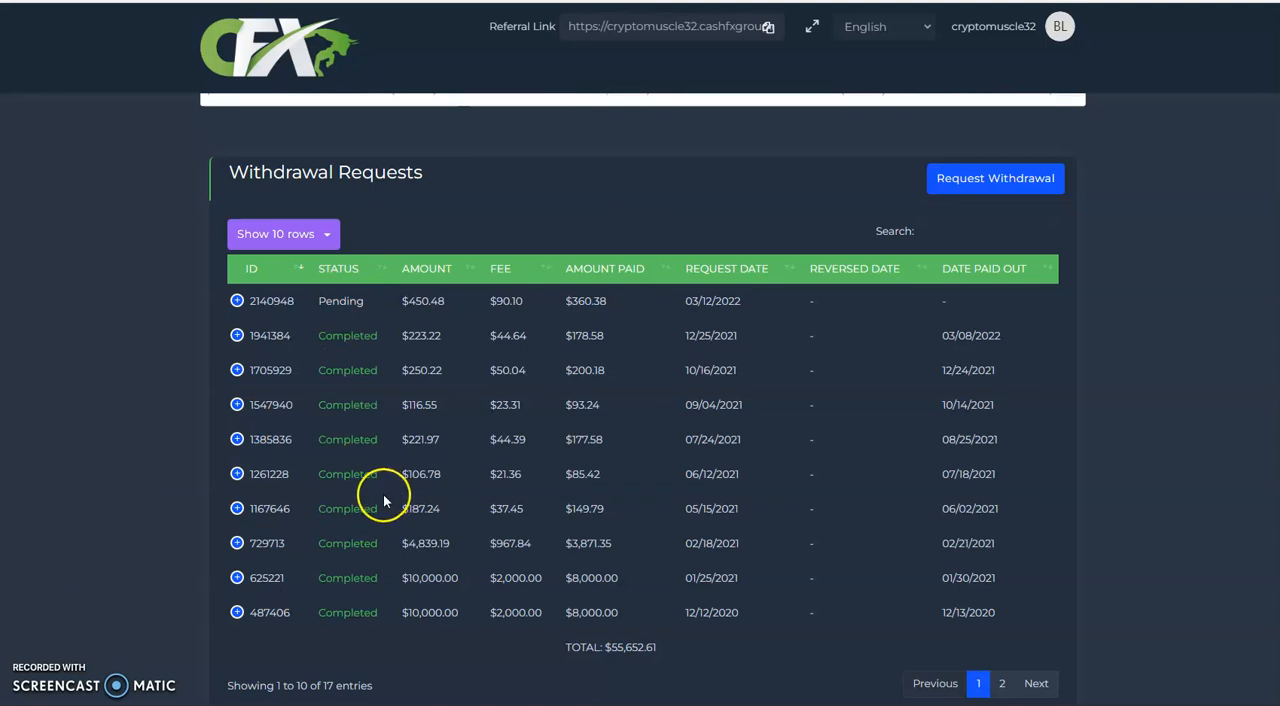
mouse_move(716, 320)
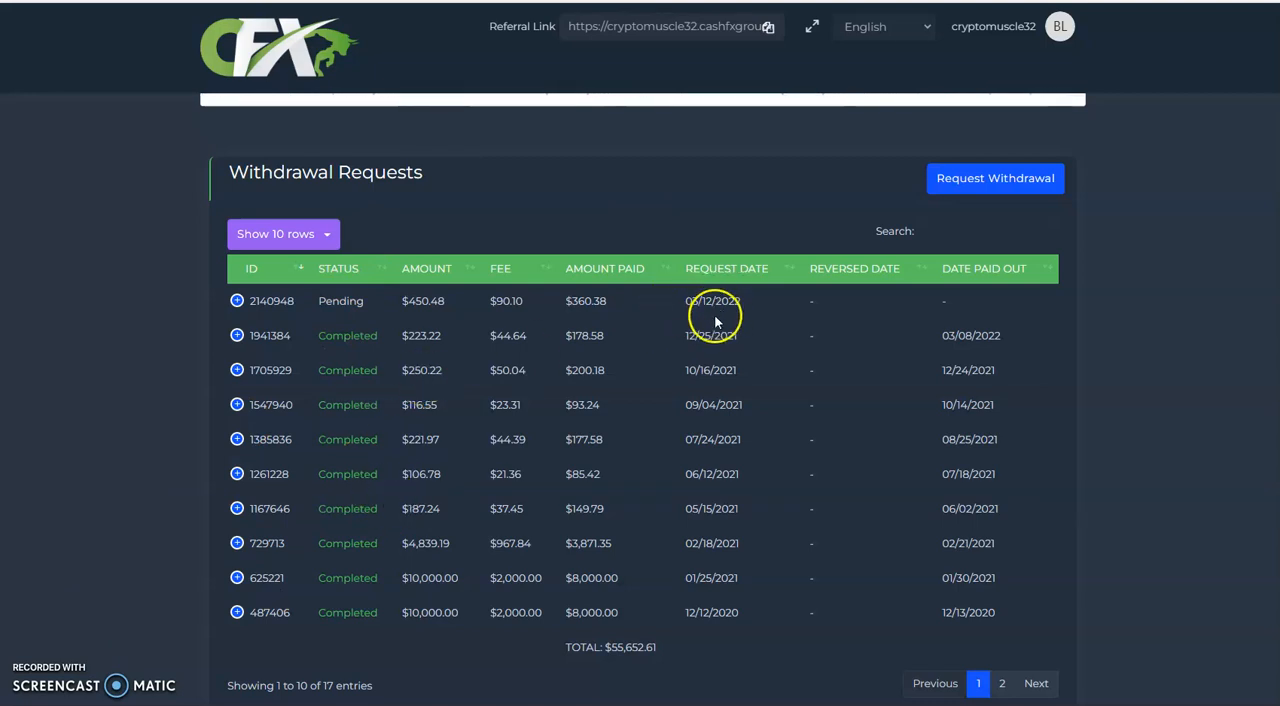
mouse_move(620, 380)
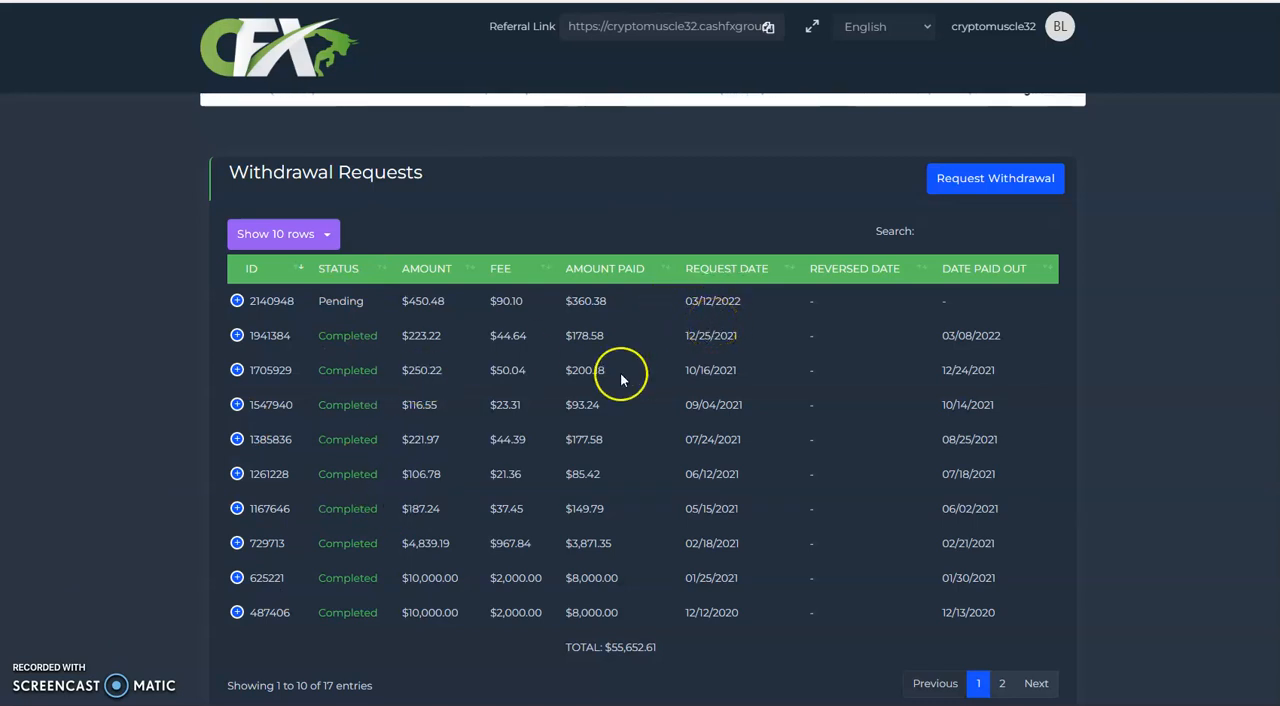
mouse_move(350, 390)
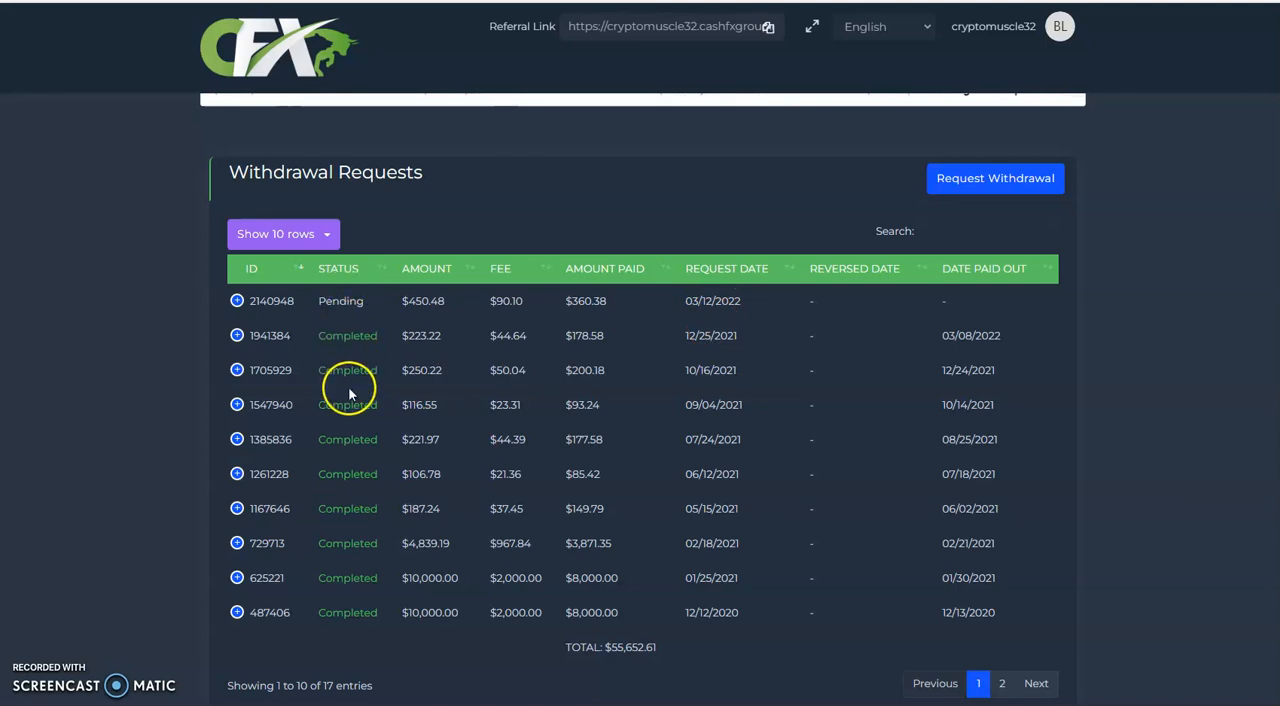
mouse_move(348, 336)
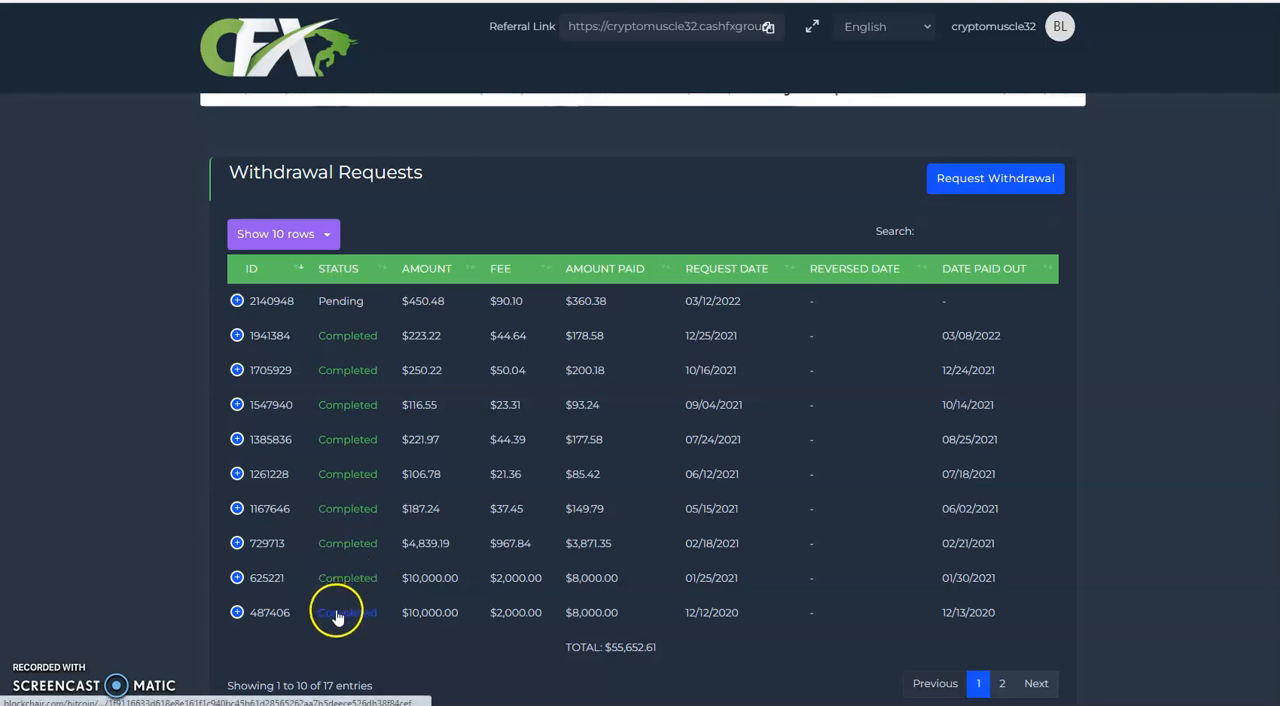
mouse_move(130, 312)
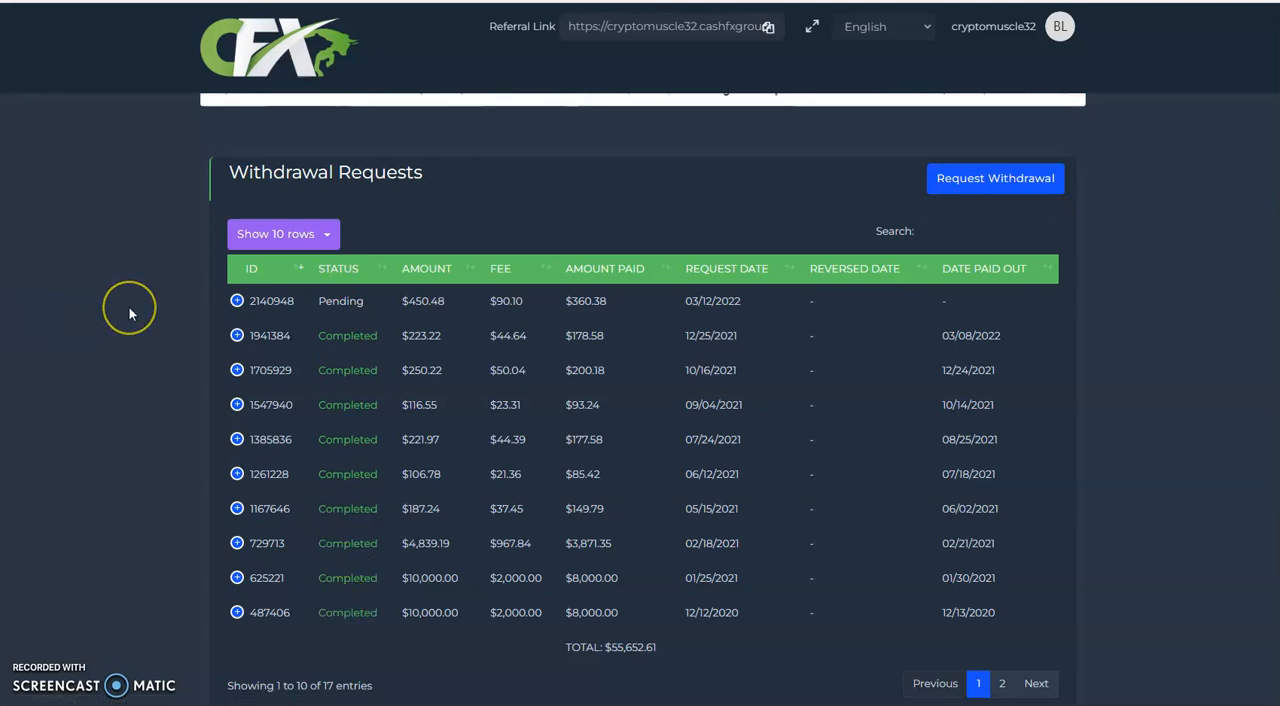
mouse_move(130, 314)
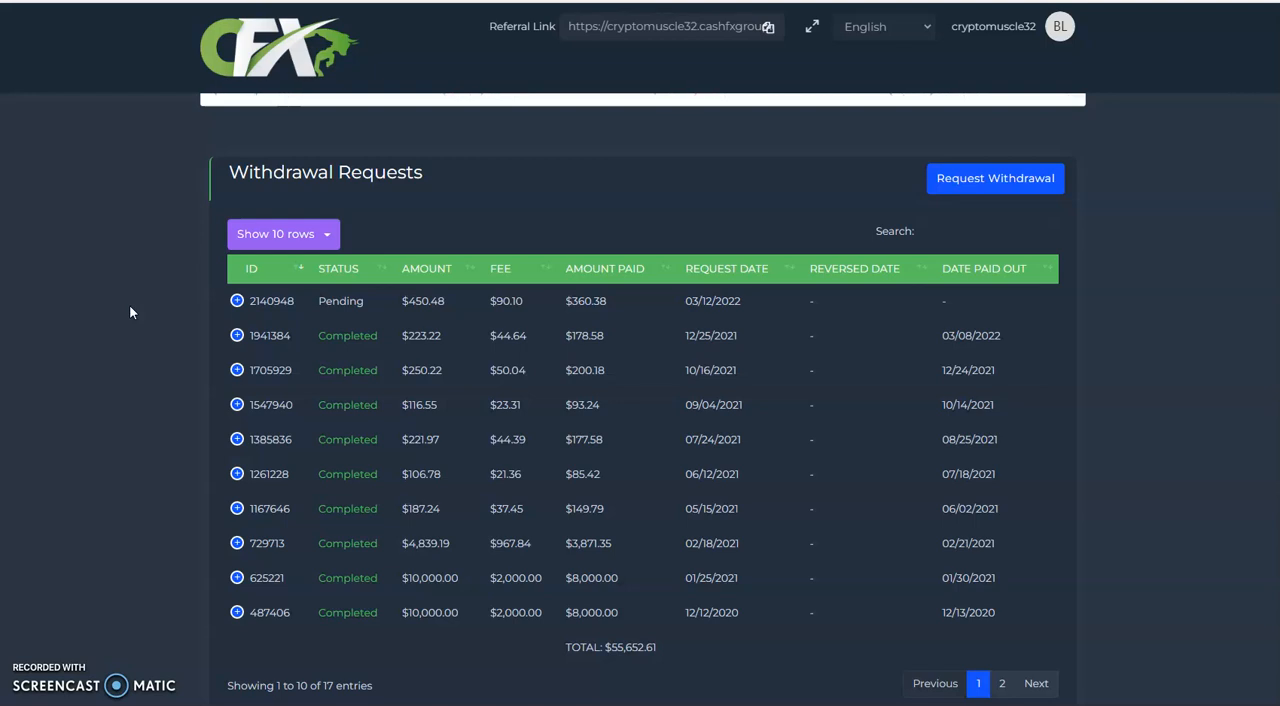
mouse_move(412, 128)
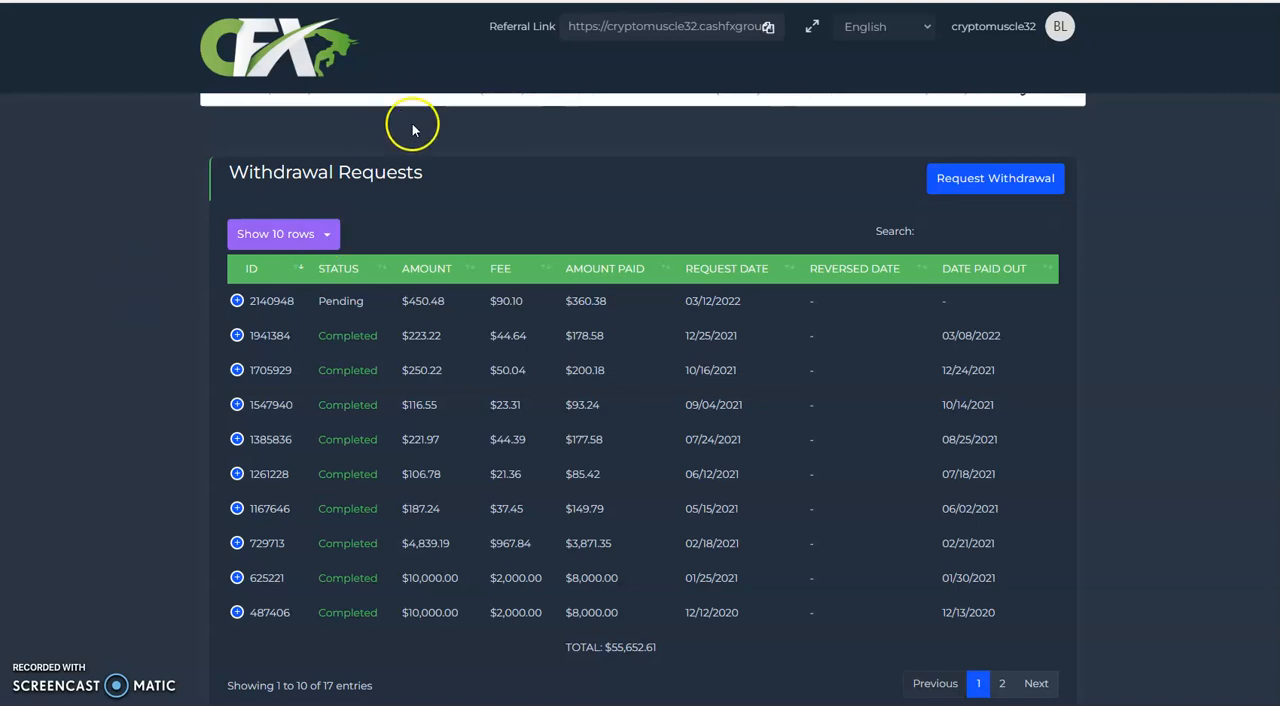
mouse_move(456, 154)
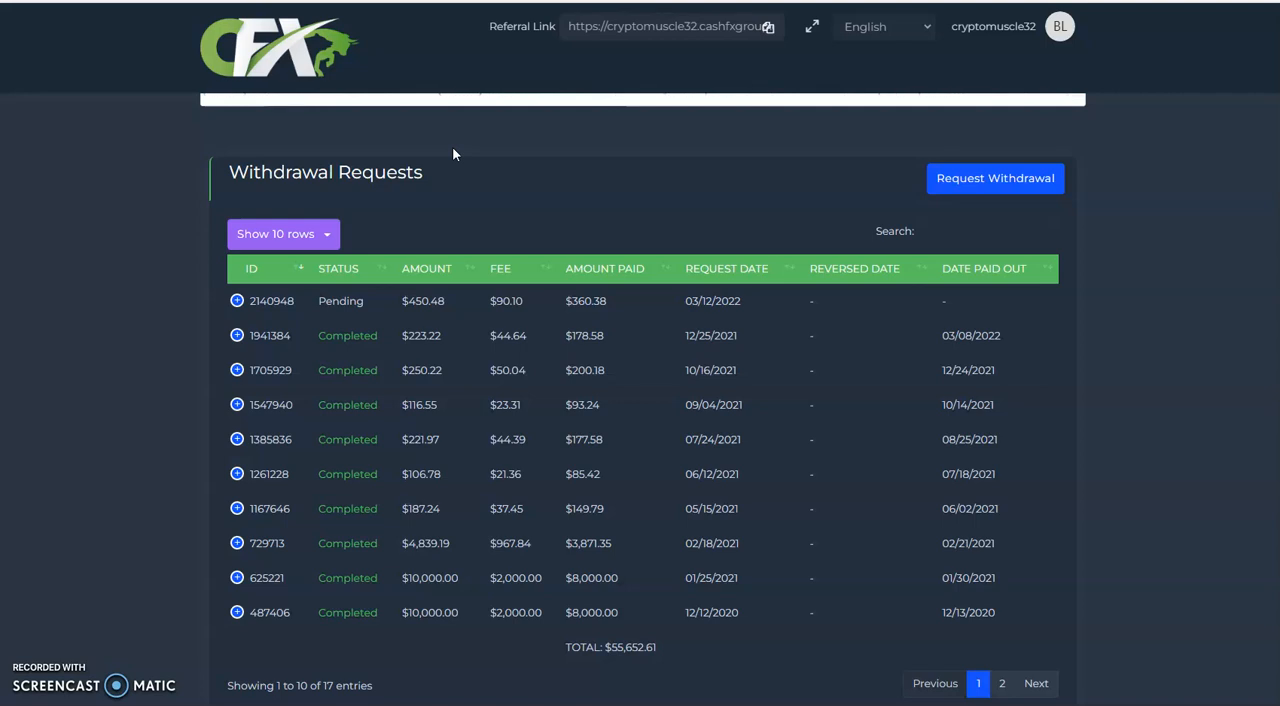
mouse_move(436, 154)
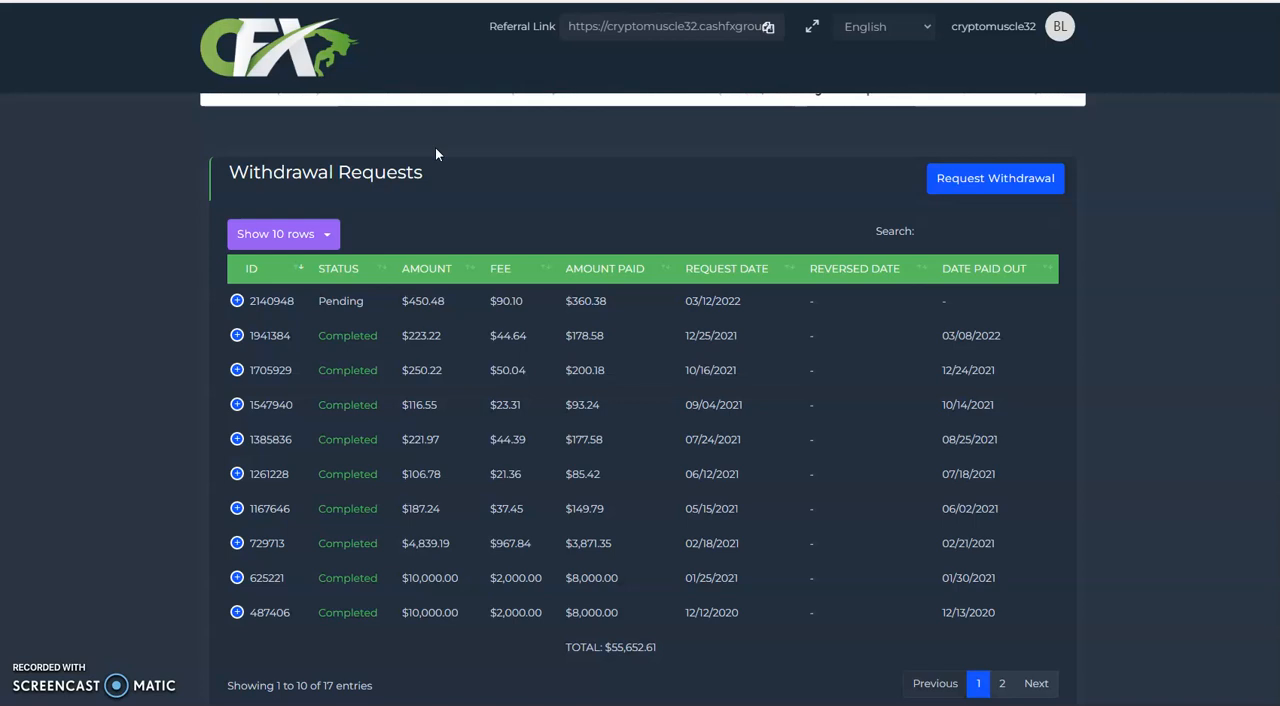
mouse_move(416, 152)
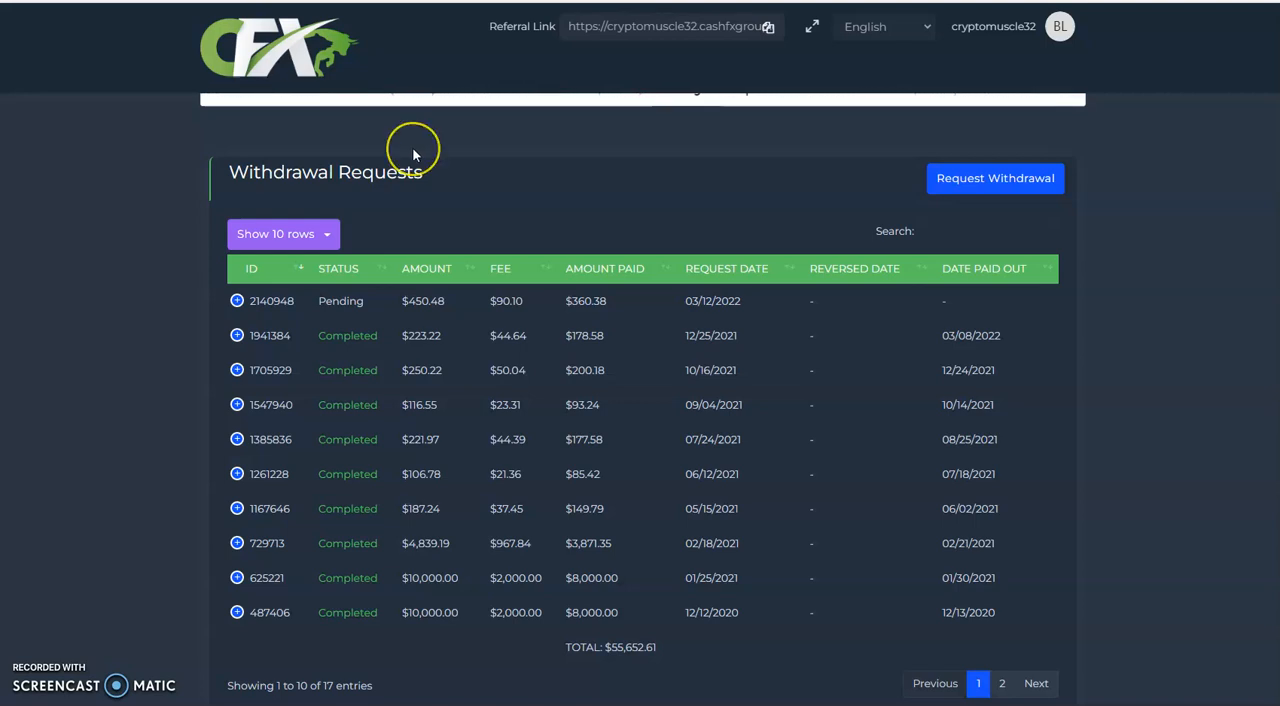
mouse_move(414, 152)
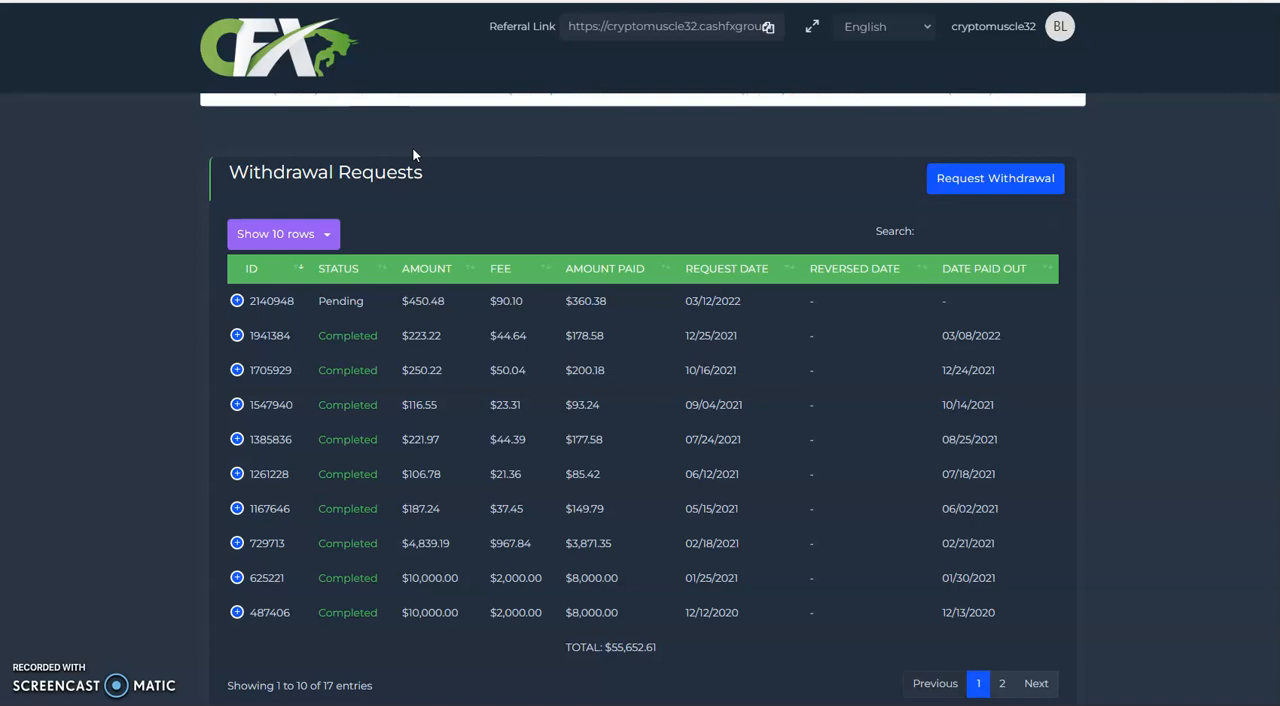
mouse_move(76, 224)
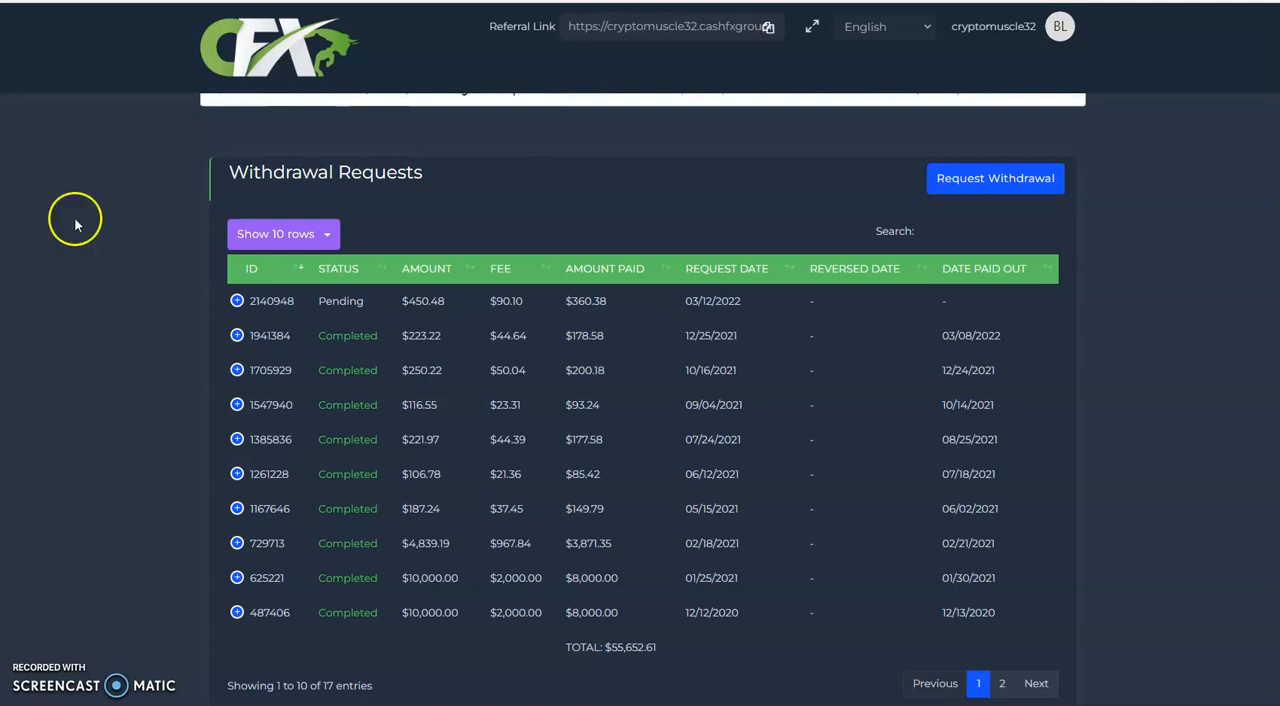